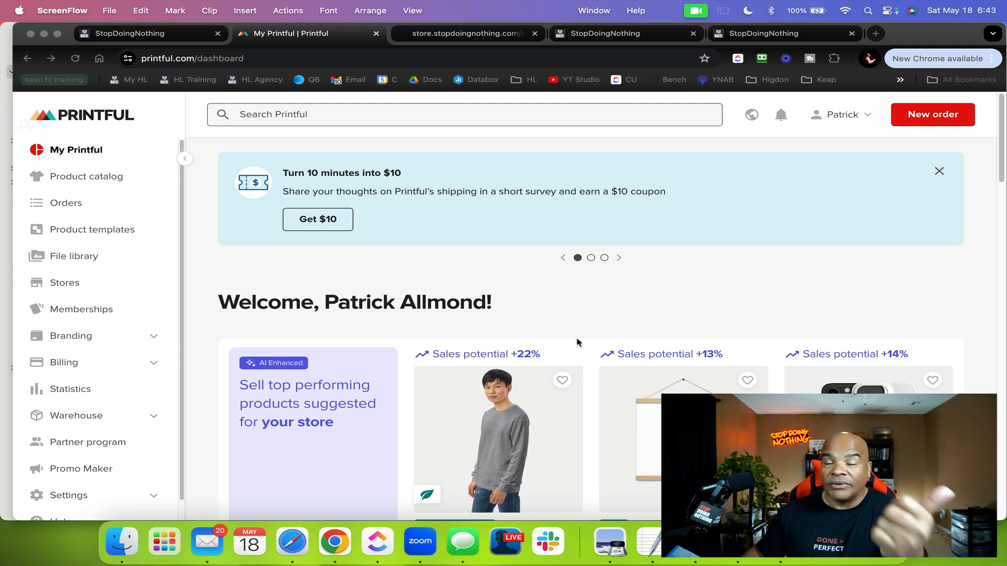
pyautogui.moveTo(519, 386)
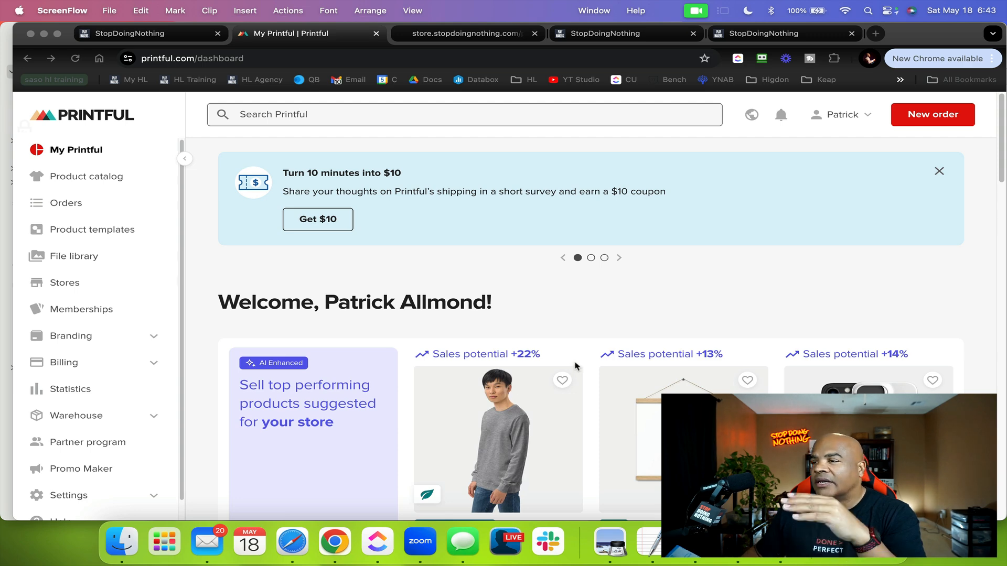
pyautogui.moveTo(574, 274)
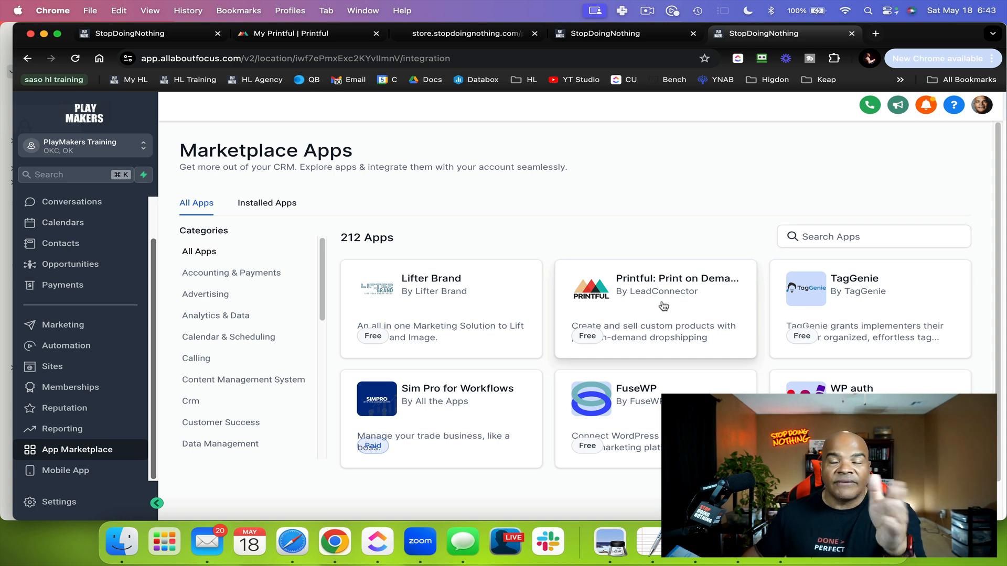
pyautogui.moveTo(377, 51)
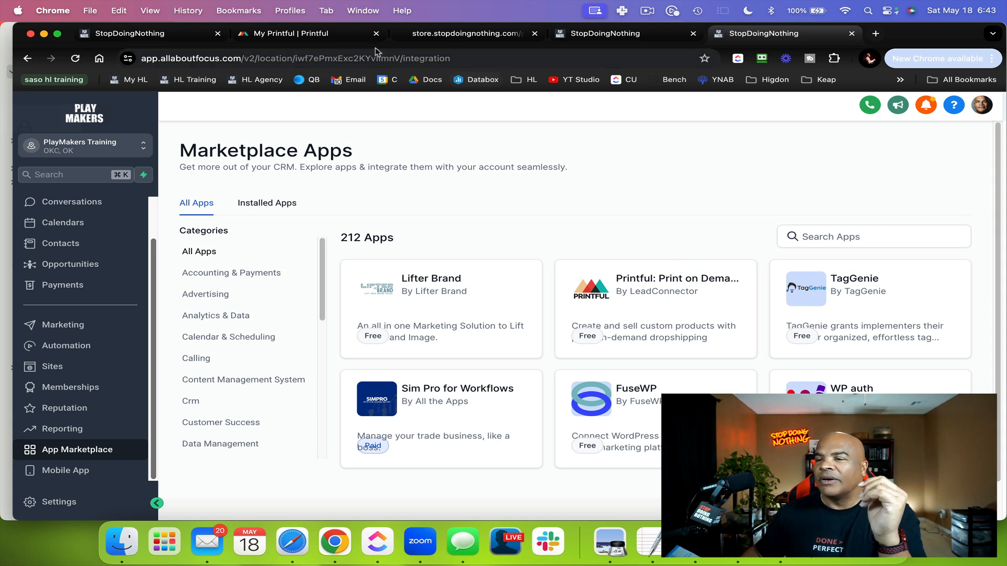
# Open the Printful dashboard in a new Chrome tab from the marketplace's Printful app.
pyautogui.click(873, 33)
pyautogui.write('printful.com/dashboard/default')
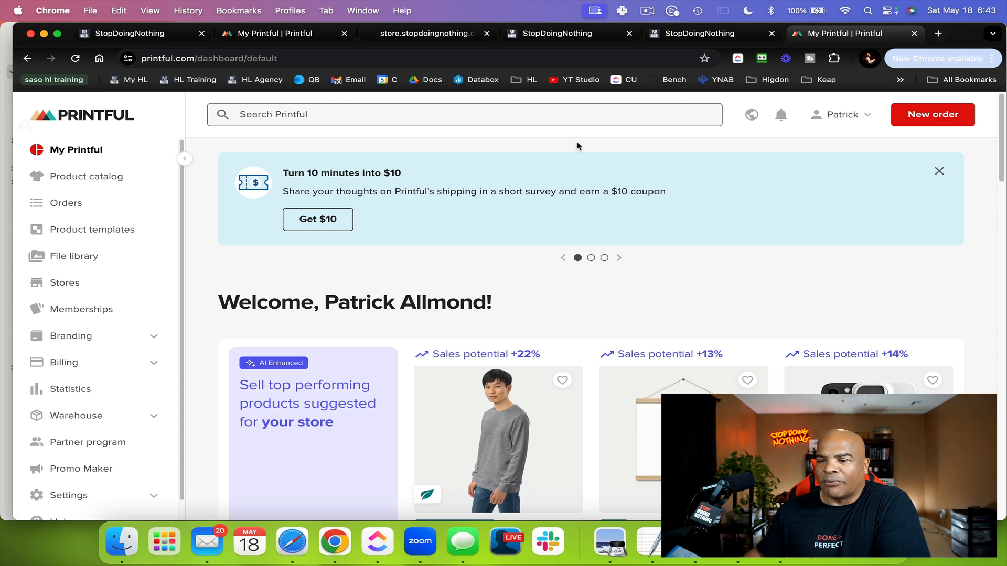
pyautogui.moveTo(73, 284)
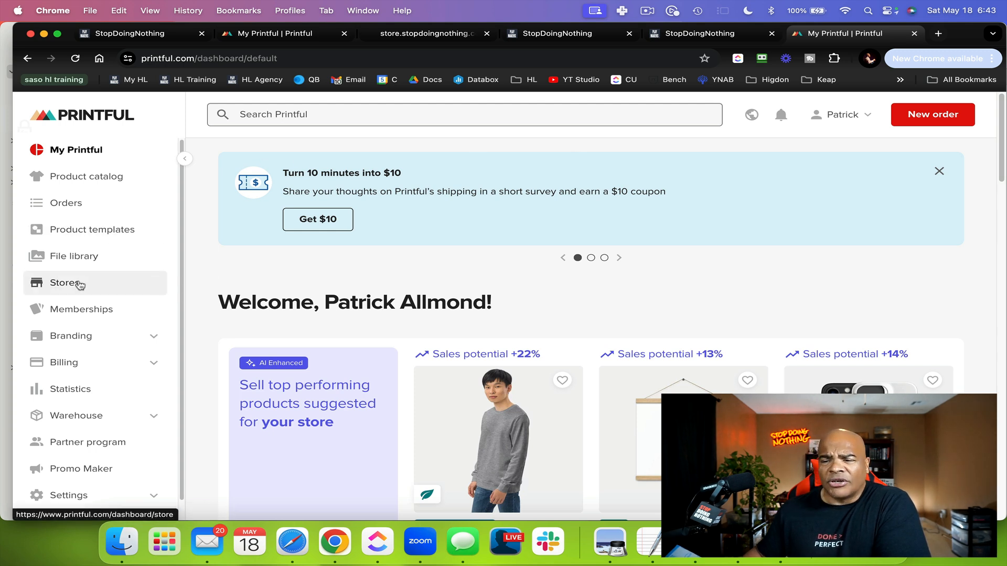
pyautogui.moveTo(95, 260)
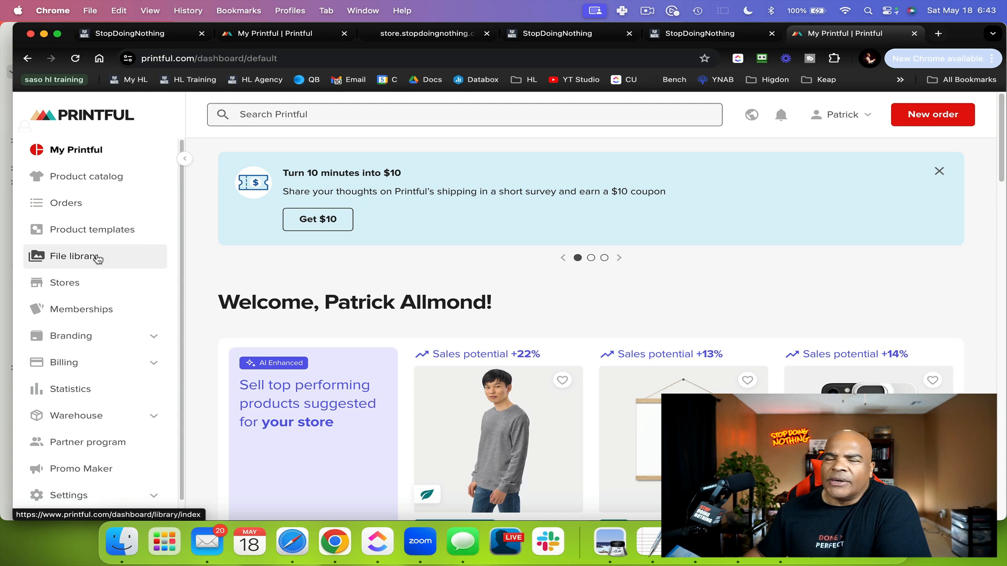
pyautogui.moveTo(225, 268)
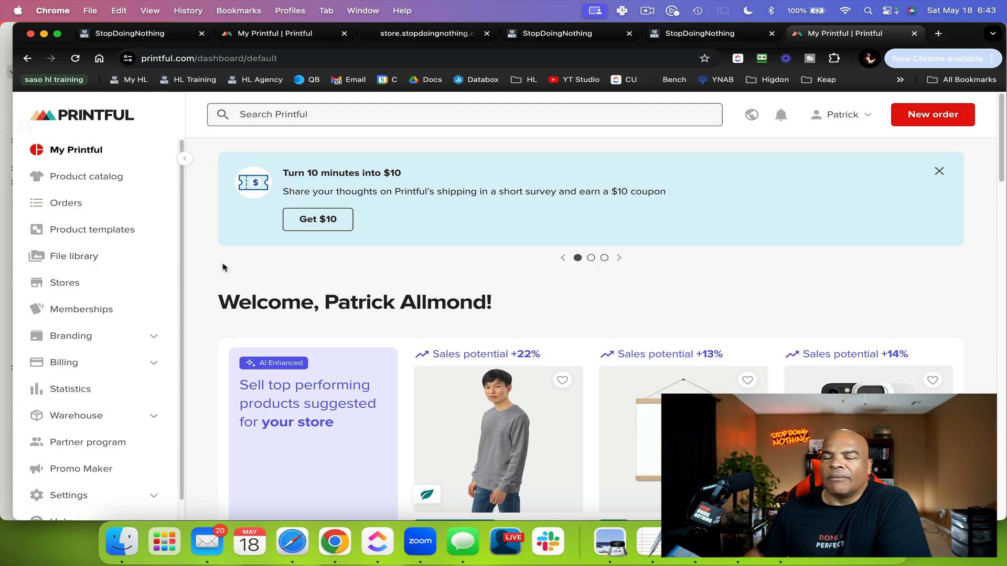
pyautogui.moveTo(331, 274)
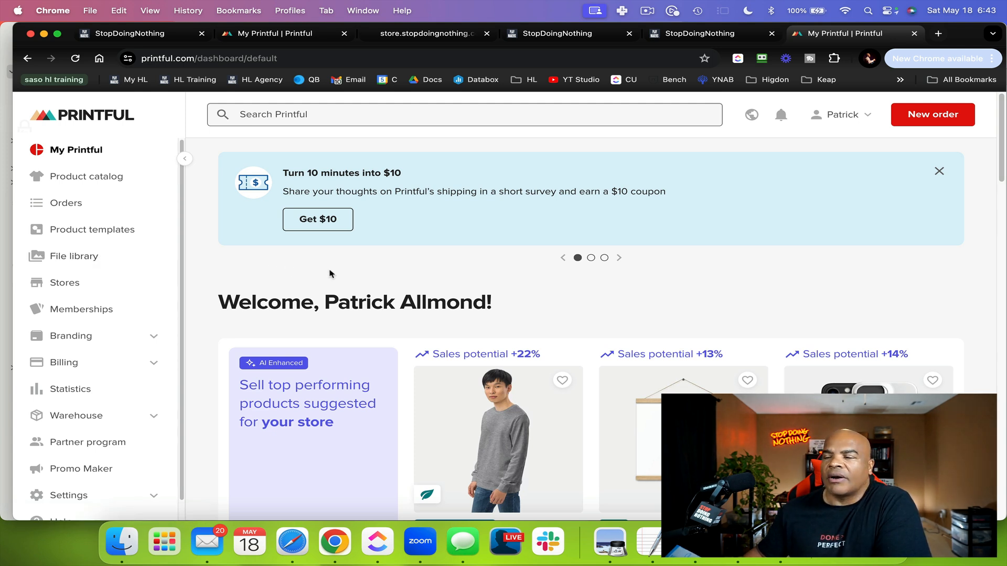
pyautogui.moveTo(461, 296)
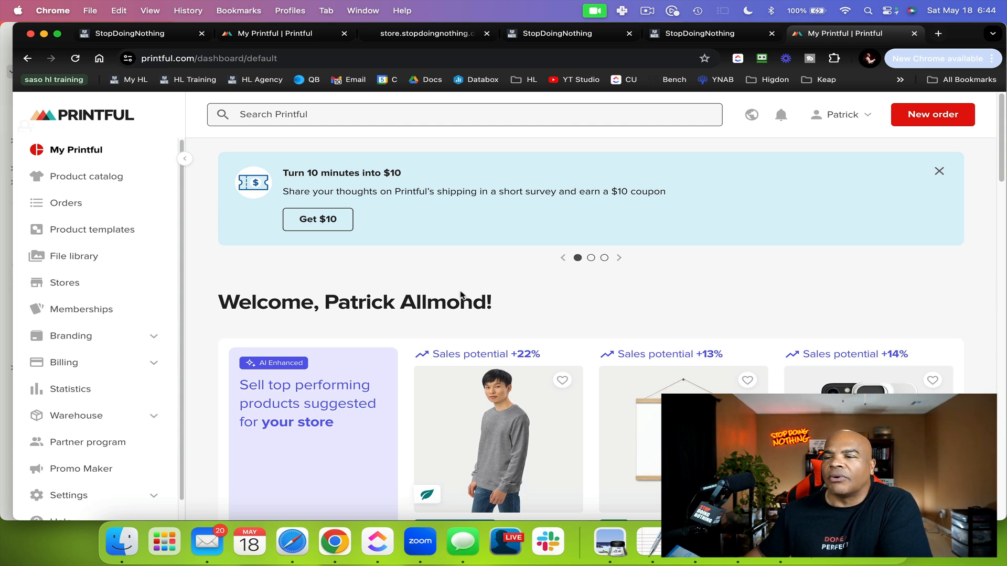
# Return to the HighLevel StopDoingNothing tab listing the Printful integration in Marketplace Apps.
pyautogui.click(699, 33)
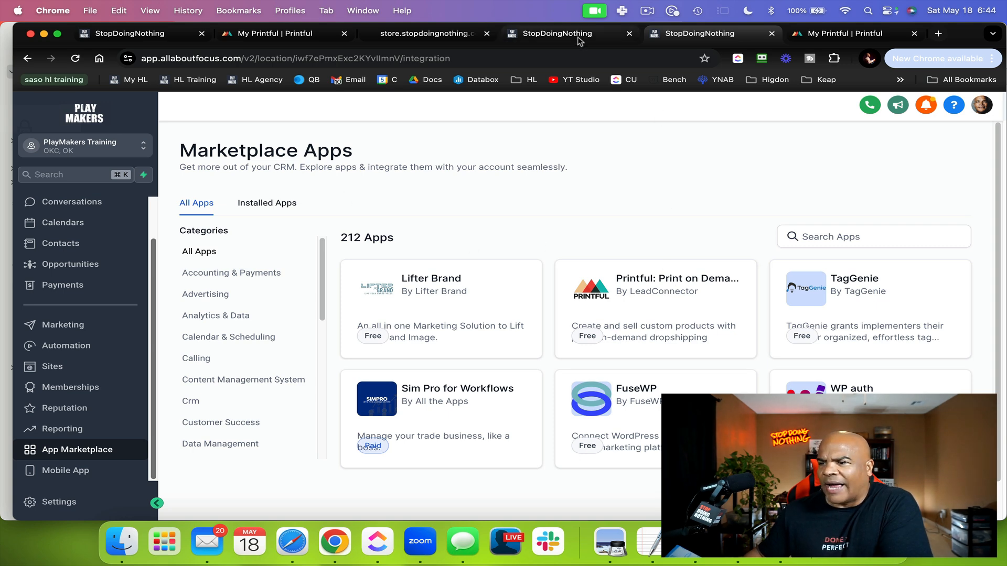
# Glance at the StopDoingNothing Swag storefront's tee listings, then go back to My Printful.
pyautogui.click(427, 34)
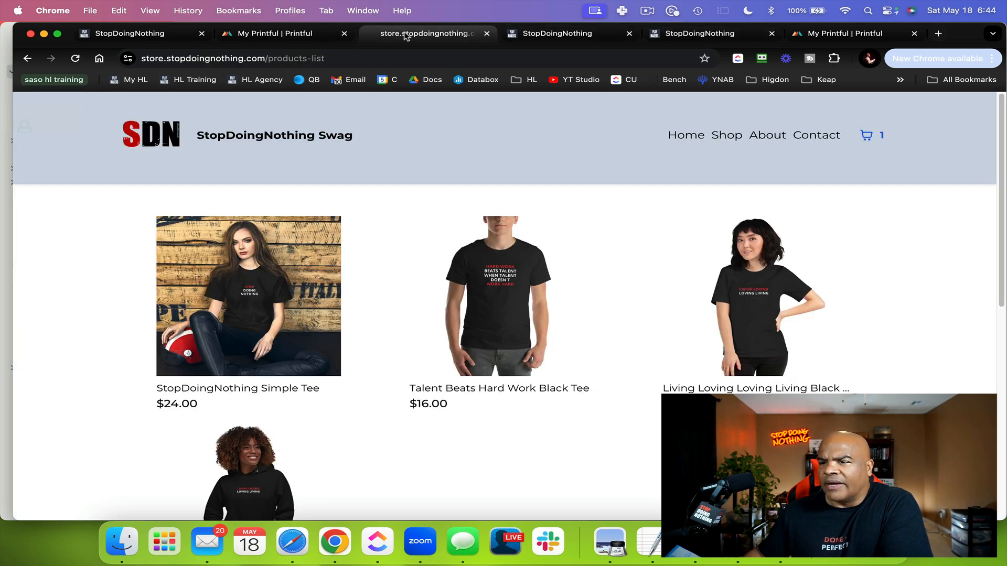
pyautogui.click(276, 33)
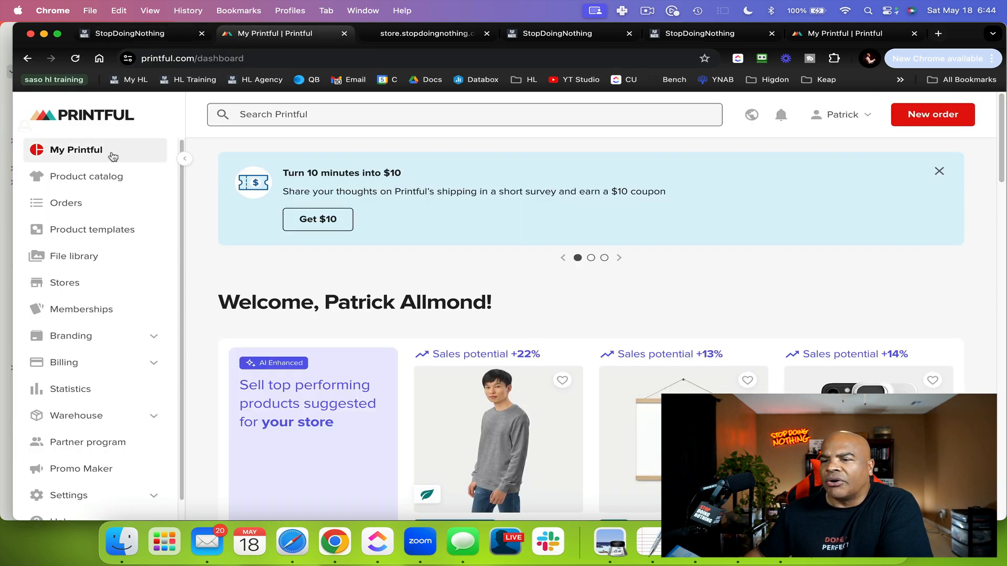
pyautogui.moveTo(810, 59)
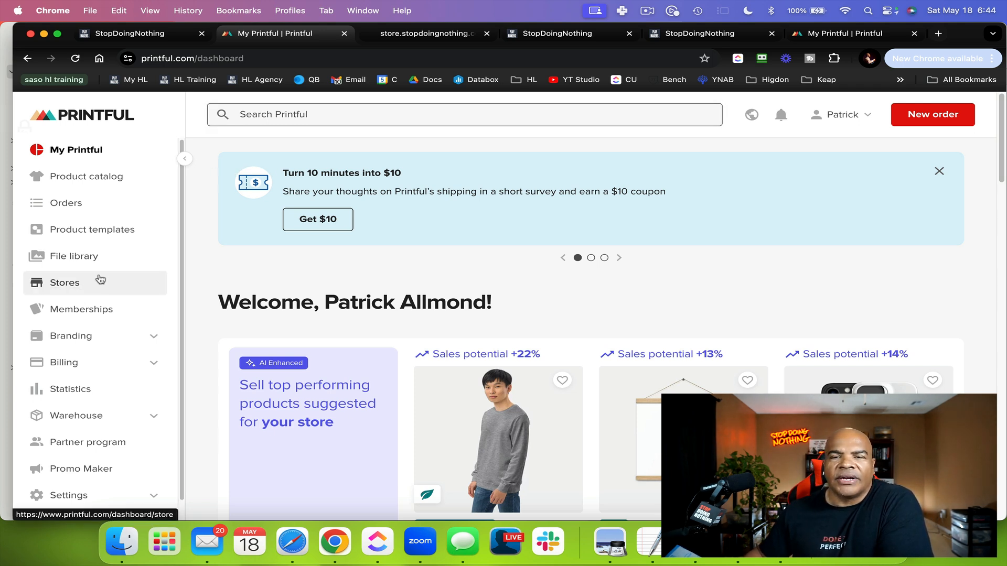
pyautogui.moveTo(104, 276)
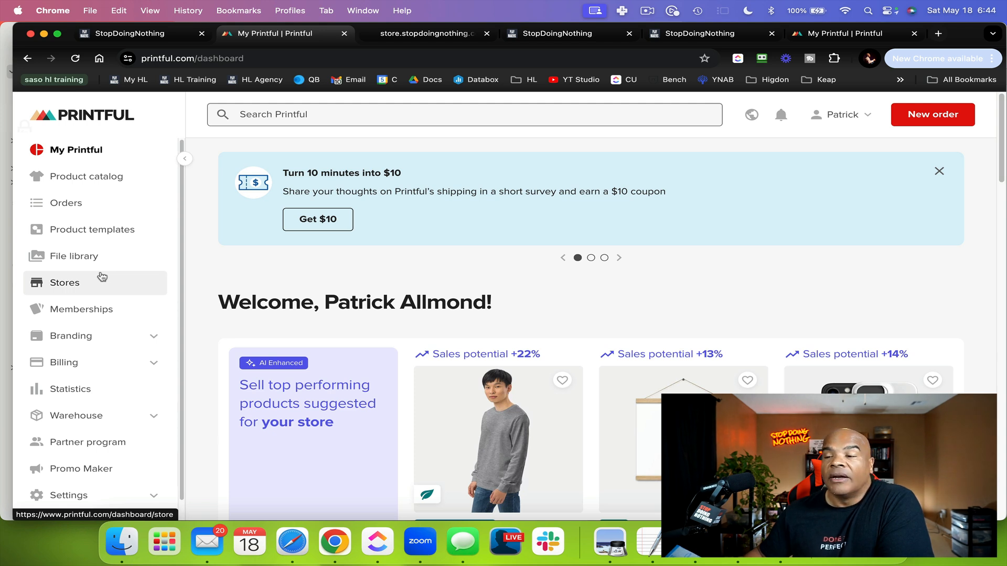
pyautogui.moveTo(162, 276)
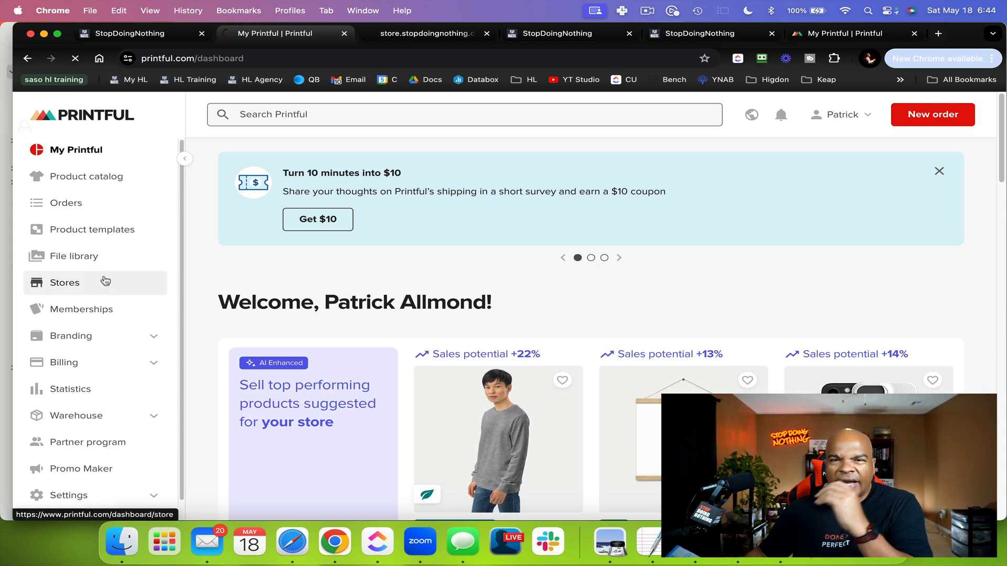
# Open Printful's Stores page showing Patrick's Store active with USD billing.
pyautogui.click(64, 283)
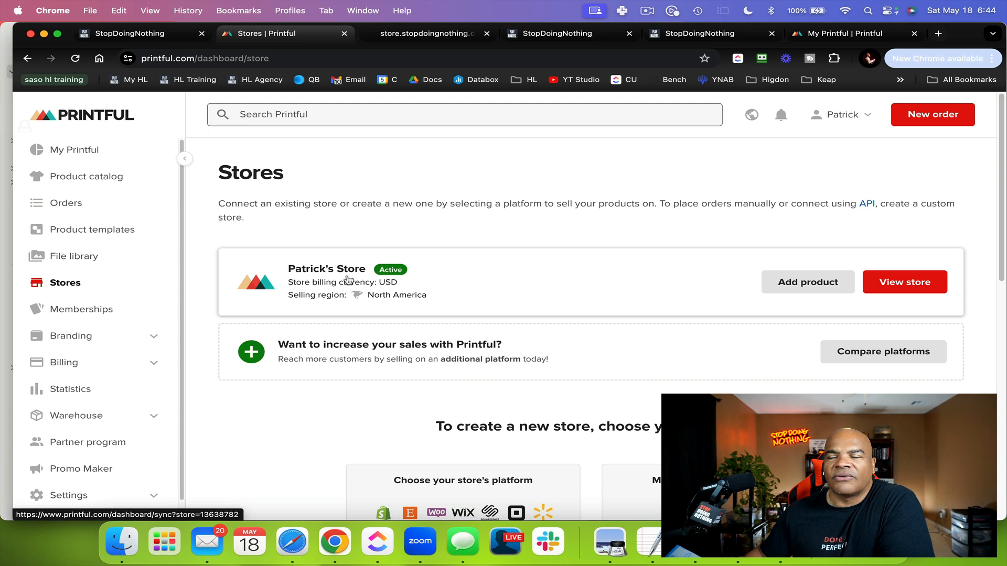
pyautogui.moveTo(449, 279)
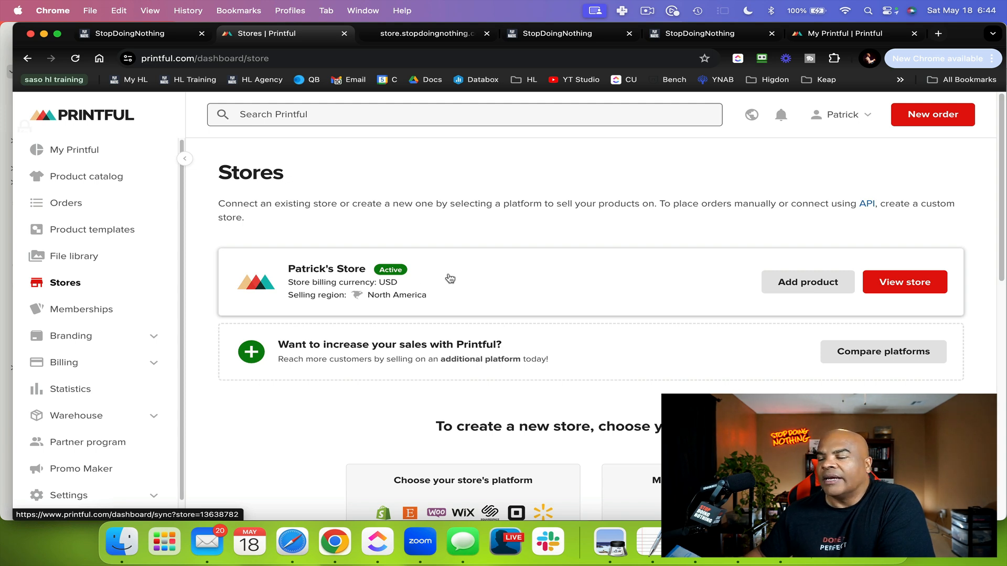
pyautogui.moveTo(452, 279)
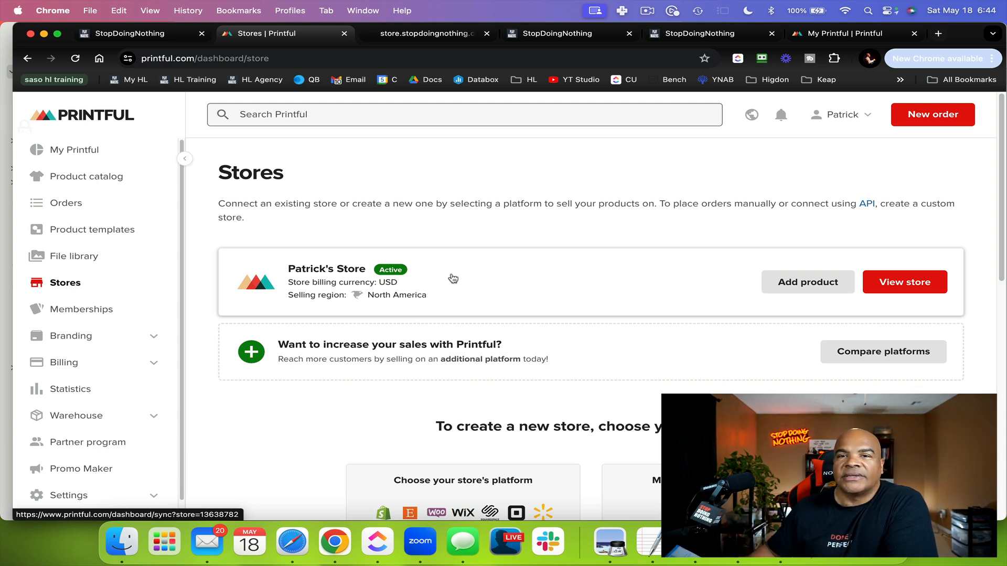
pyautogui.moveTo(462, 265)
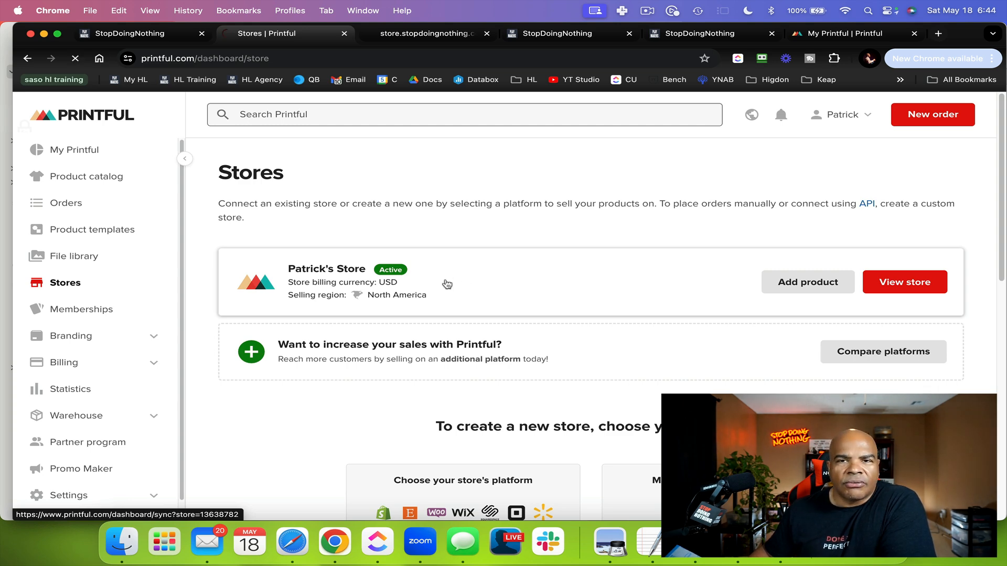
# Review the store's four synced products against the storefront and HighLevel's Products page.
pyautogui.click(904, 282)
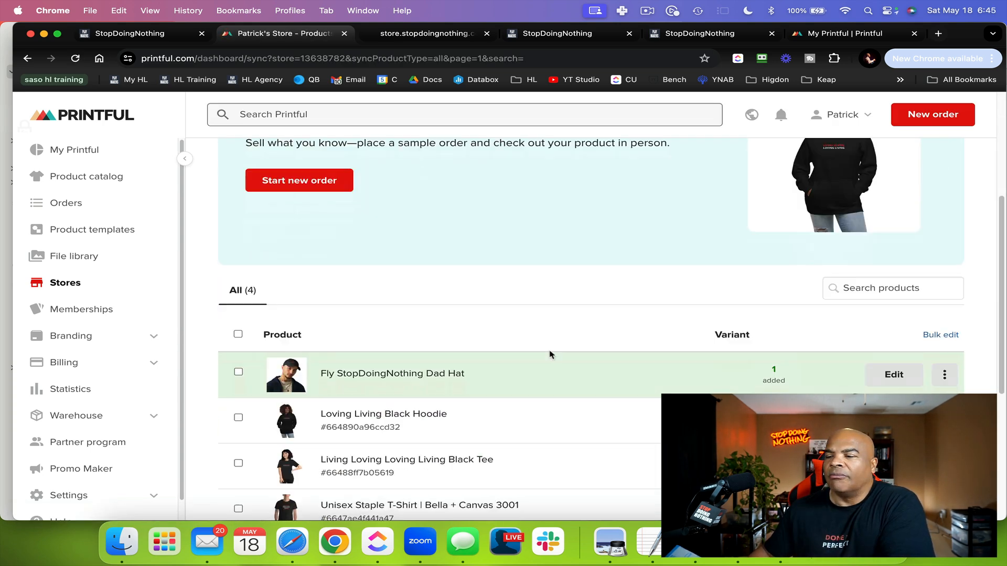
pyautogui.scroll(-3)
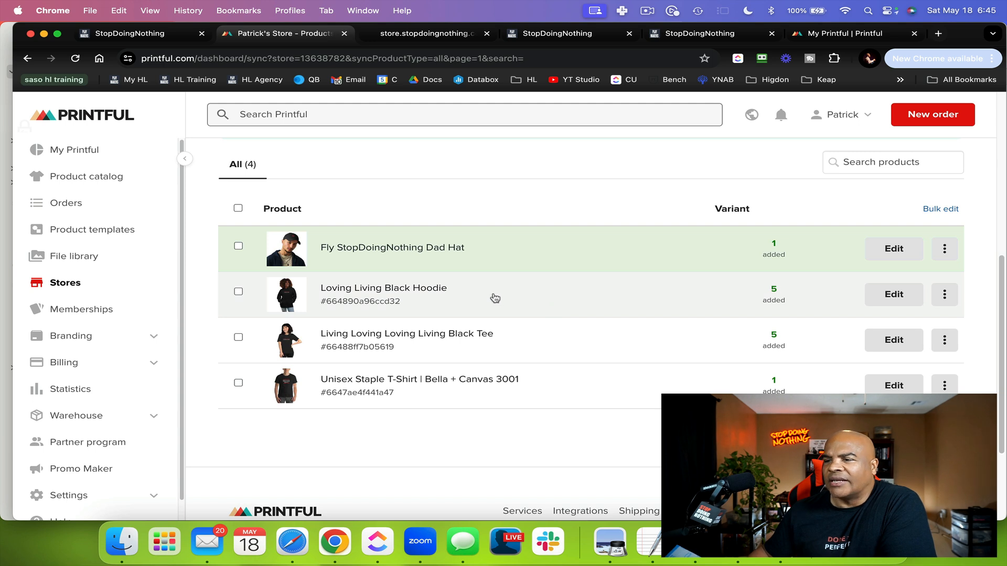
pyautogui.moveTo(770, 249)
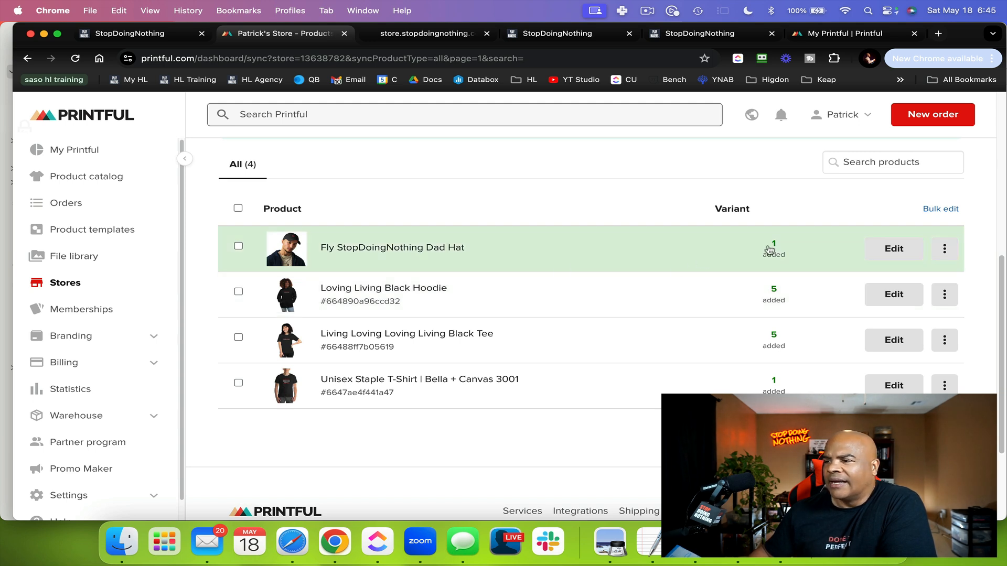
pyautogui.moveTo(506, 334)
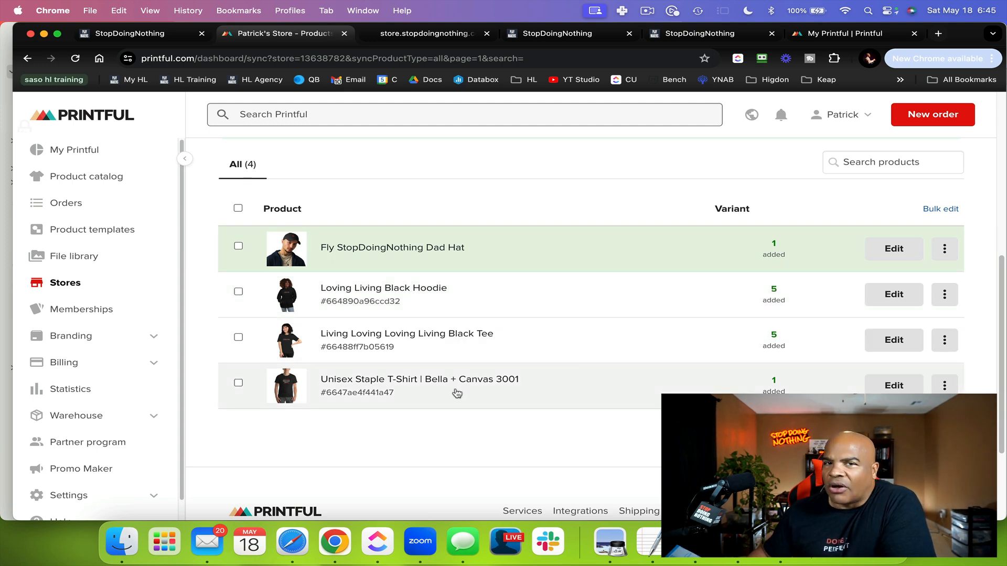
pyautogui.moveTo(576, 211)
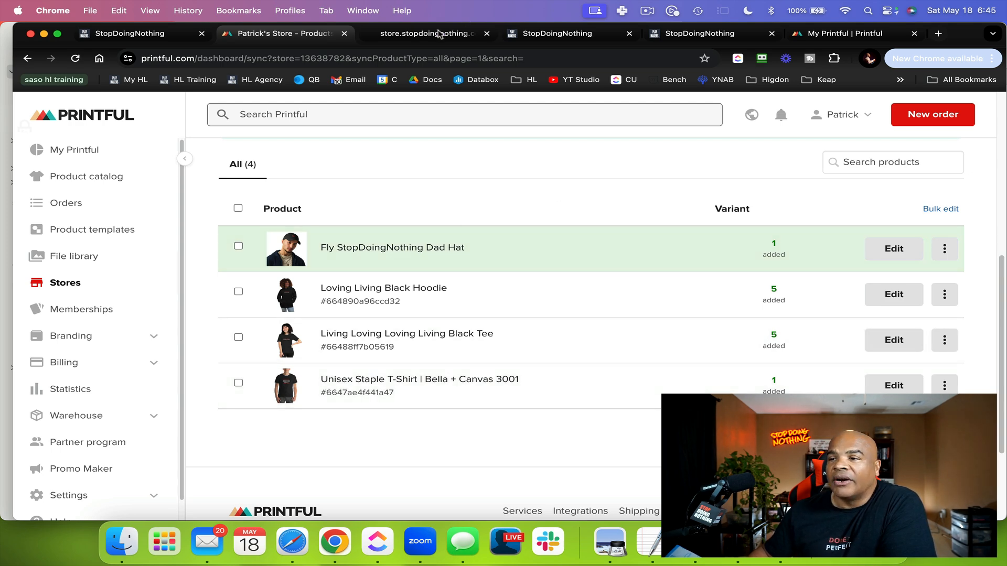
pyautogui.click(421, 34)
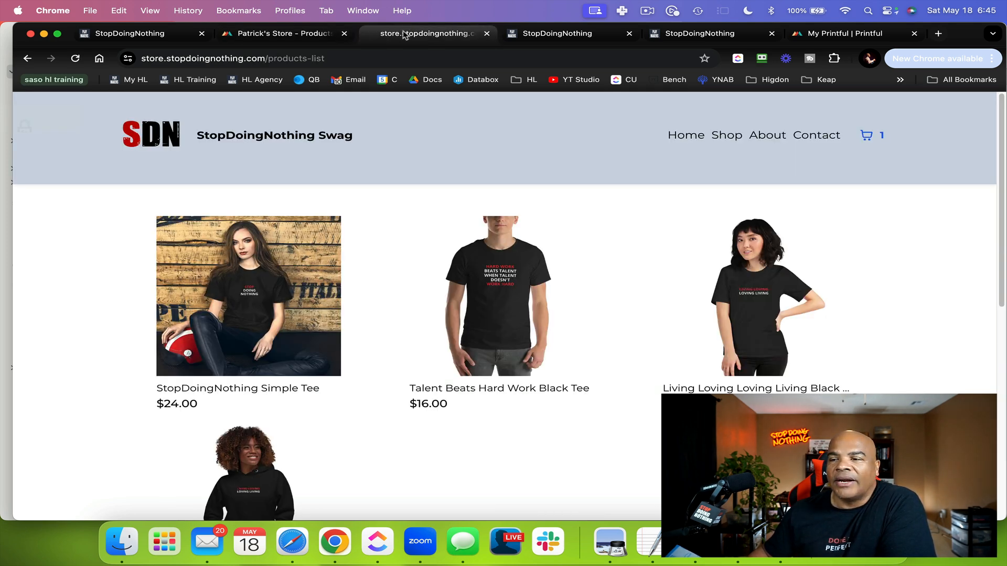
pyautogui.click(282, 34)
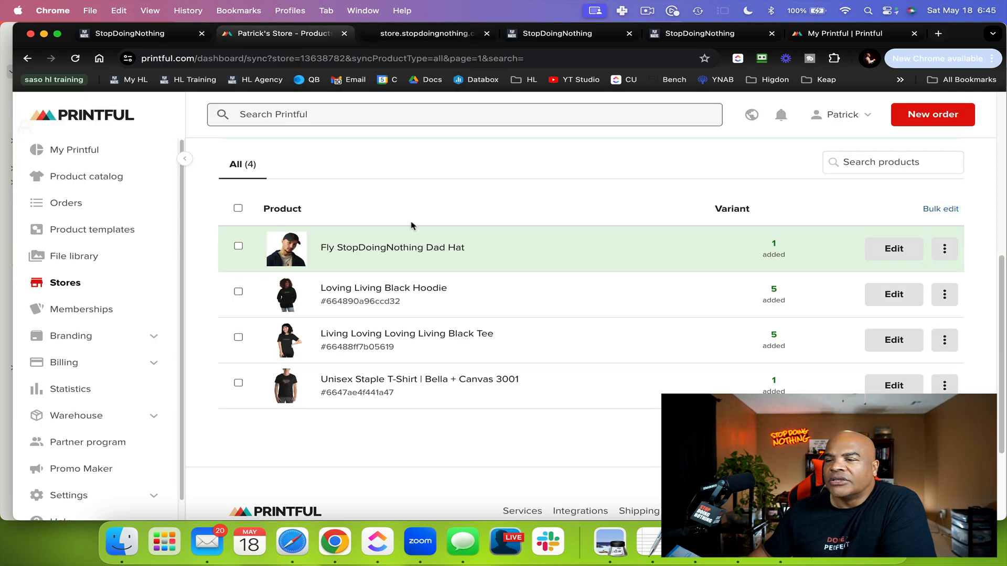
pyautogui.moveTo(406, 323)
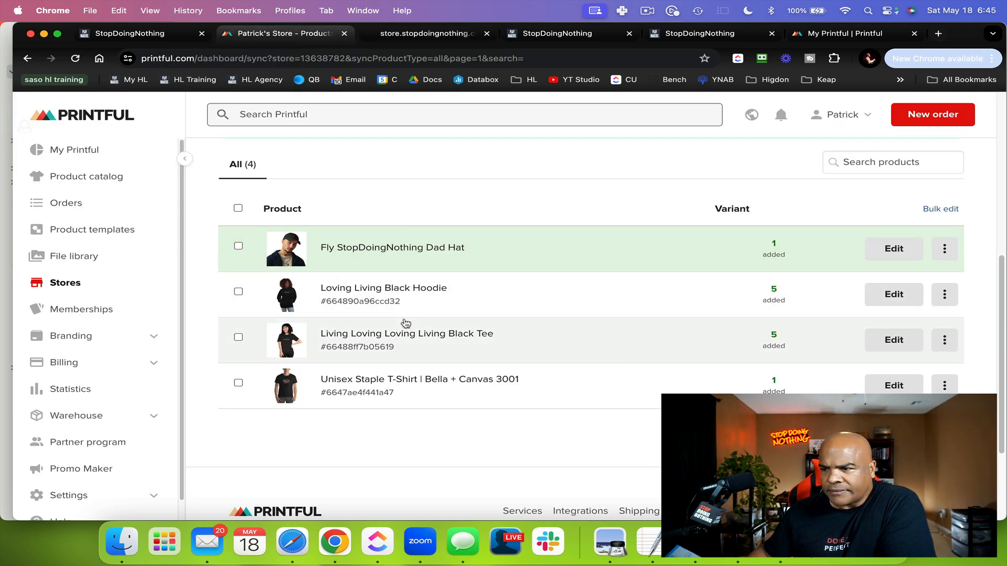
pyautogui.moveTo(560, 341)
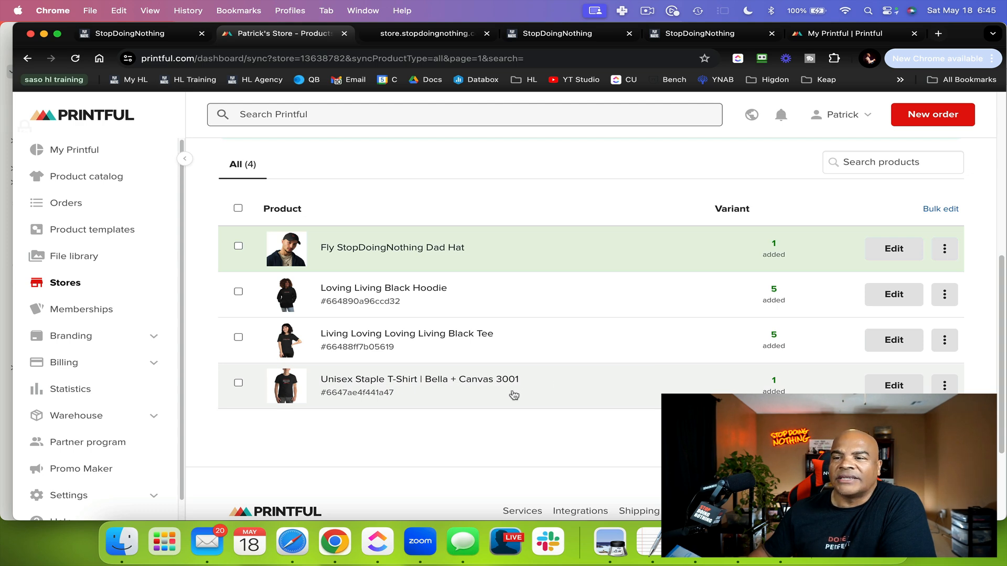
pyautogui.click(131, 34)
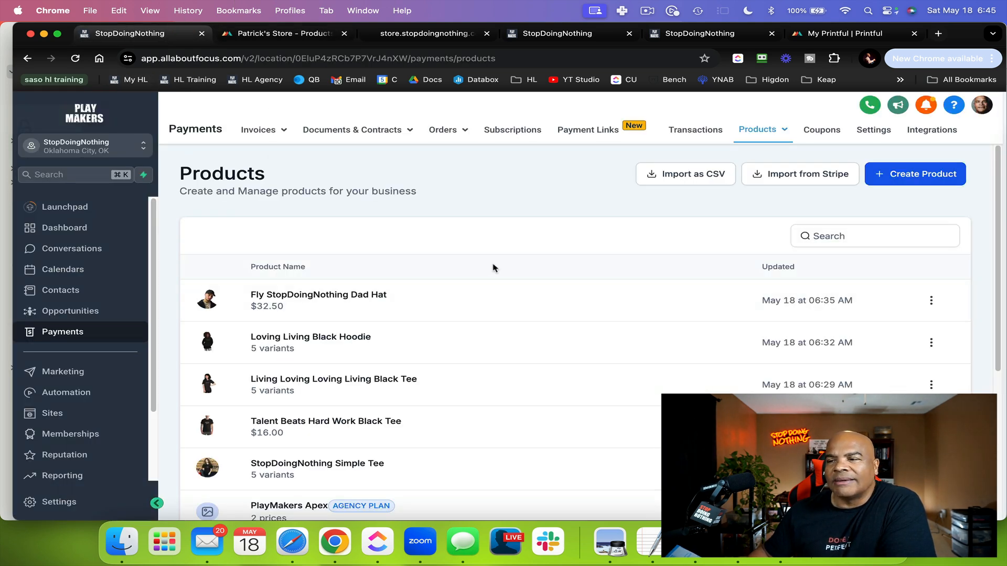
pyautogui.moveTo(494, 283)
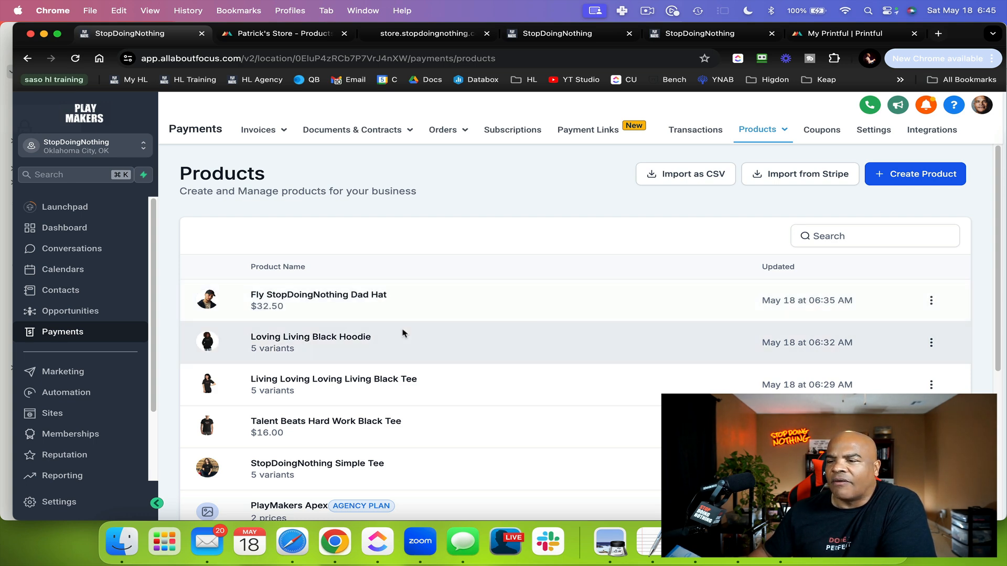
pyautogui.click(282, 33)
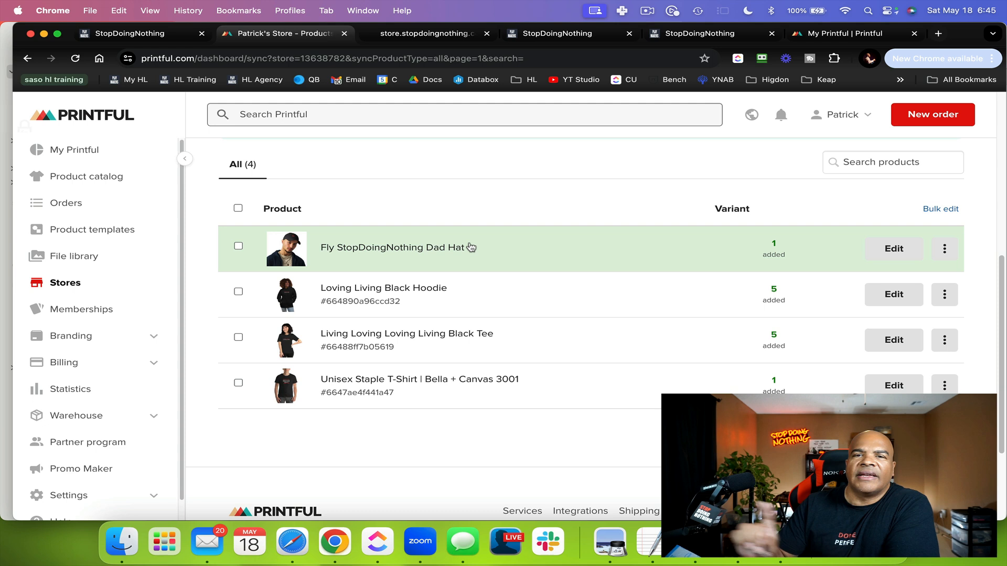
pyautogui.moveTo(470, 221)
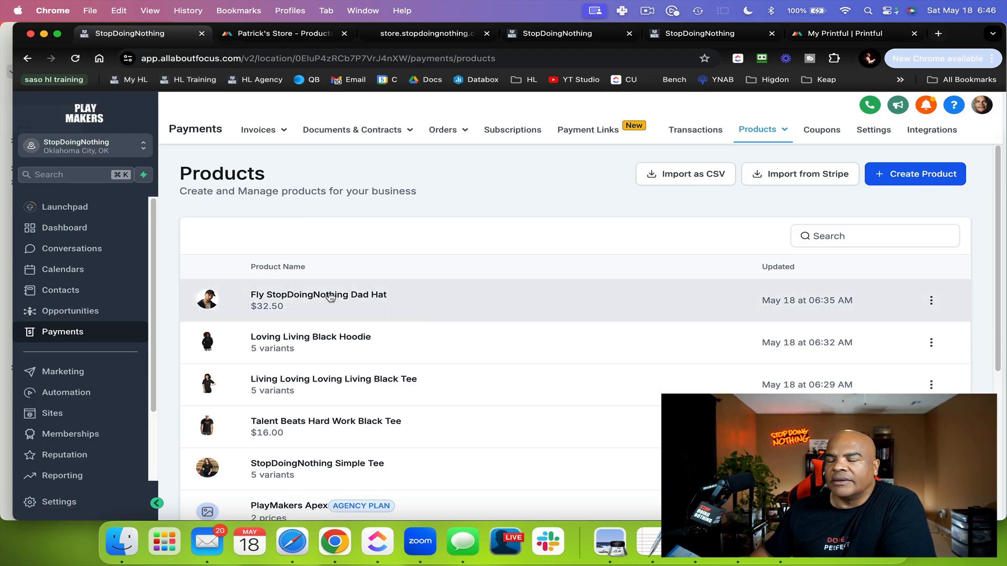
# Include the Fly StopDoingNothing Dad Hat in the online store and review its image, variant, $32.50 price.
pyautogui.click(328, 298)
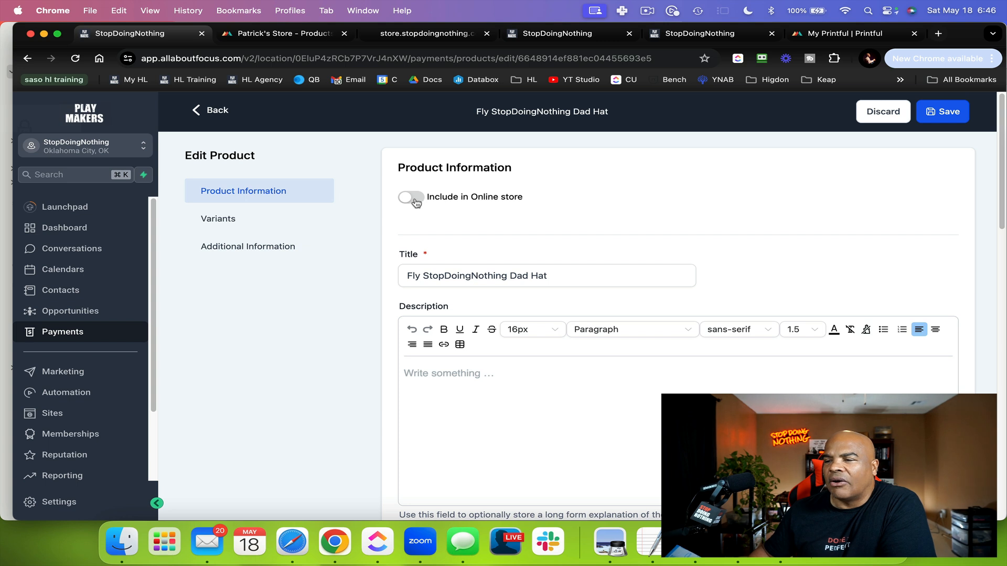
pyautogui.click(411, 198)
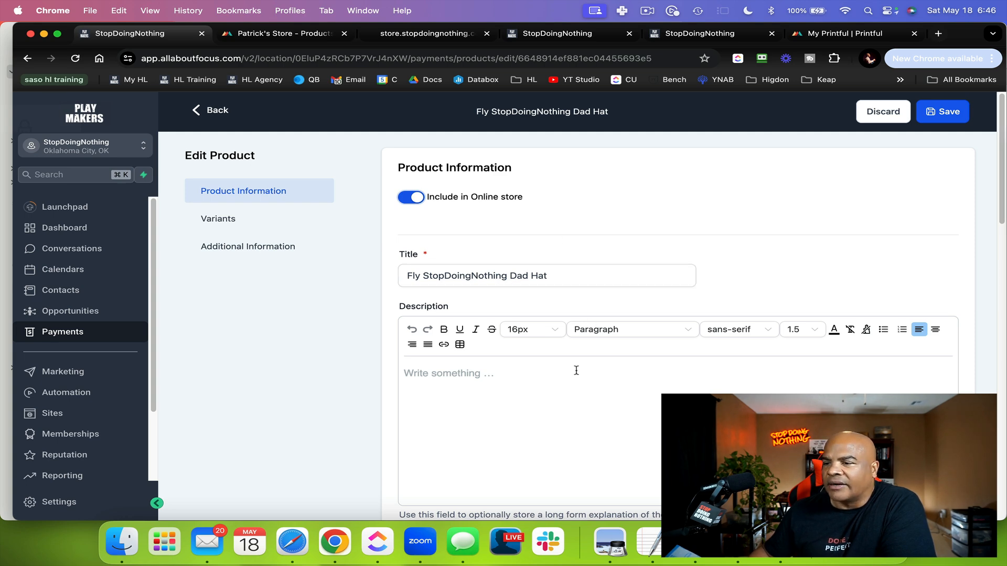
pyautogui.scroll(-3)
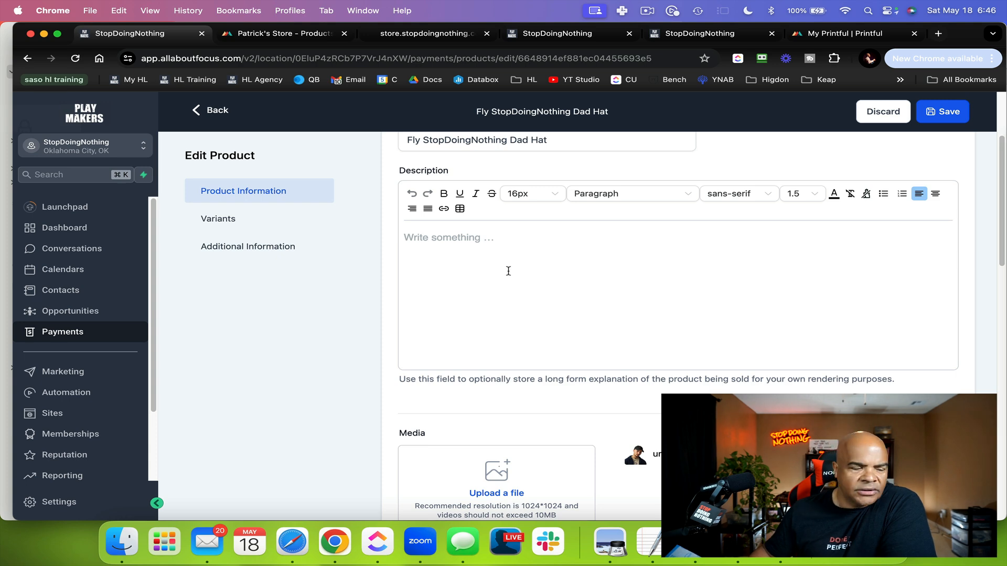
pyautogui.scroll(-3)
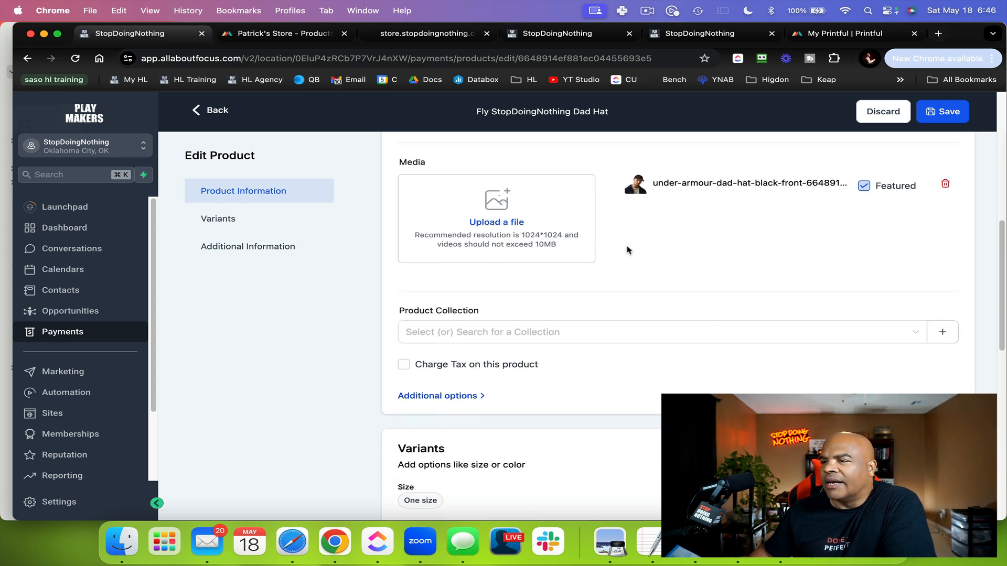
pyautogui.moveTo(652, 284)
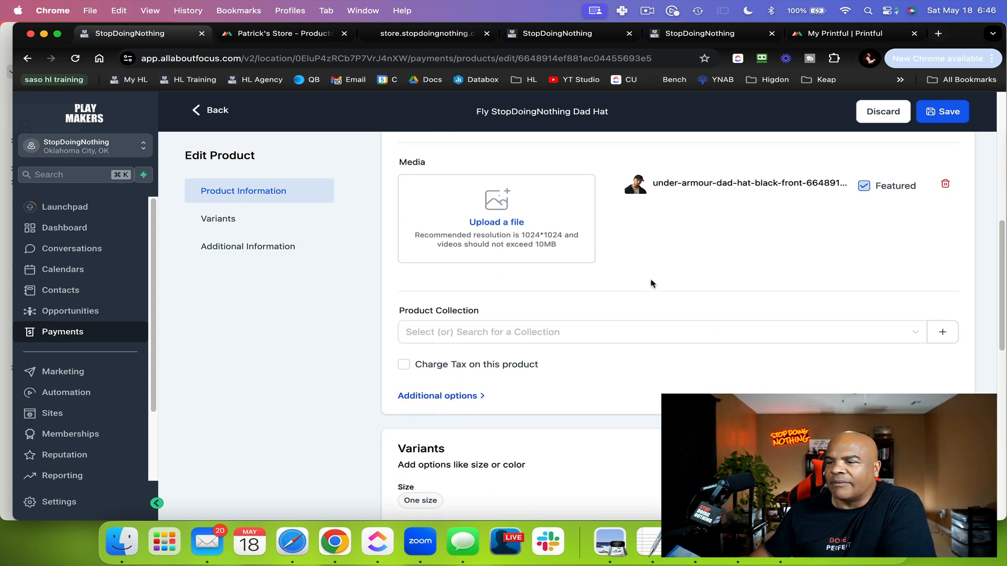
pyautogui.scroll(-3)
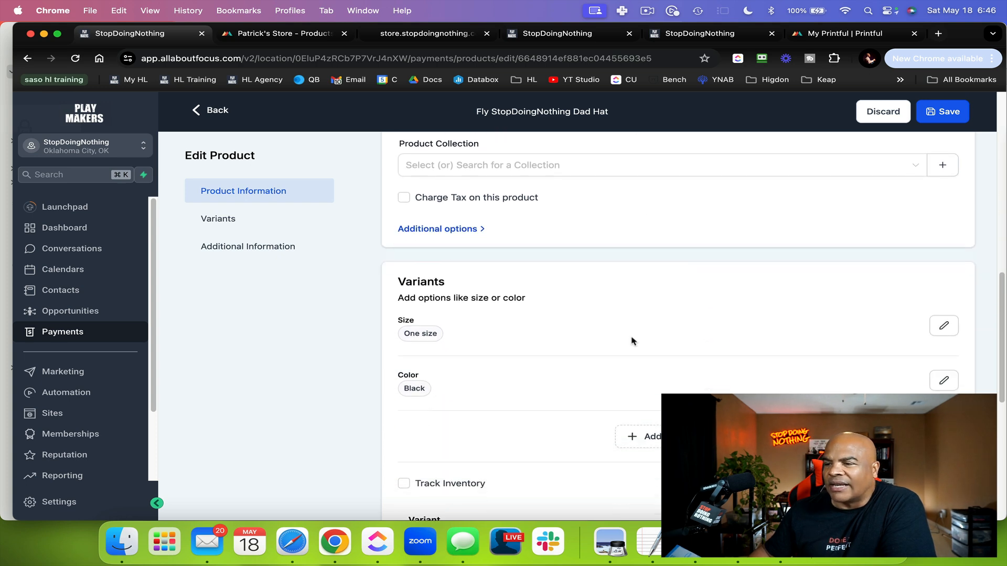
pyautogui.scroll(-3)
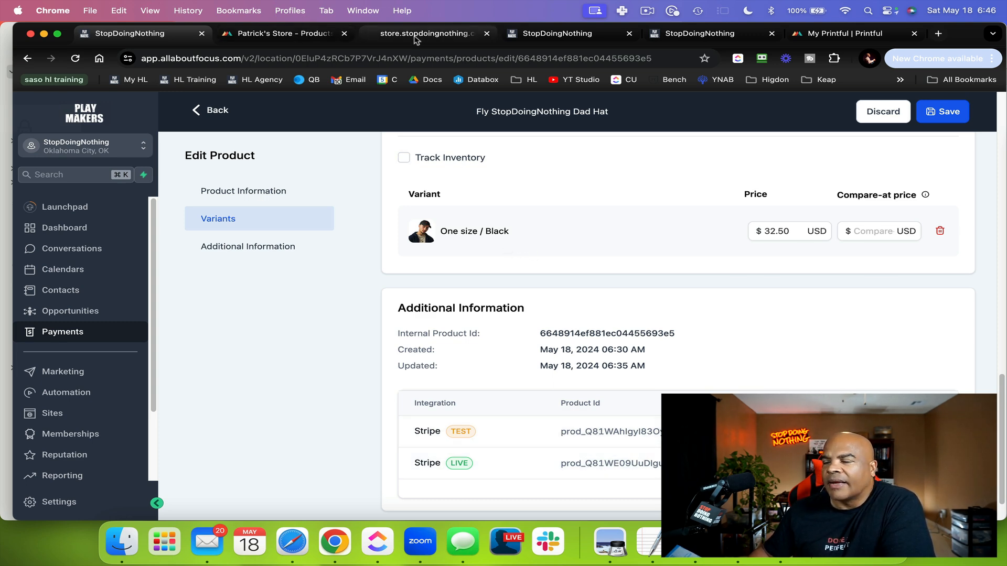
pyautogui.click(416, 33)
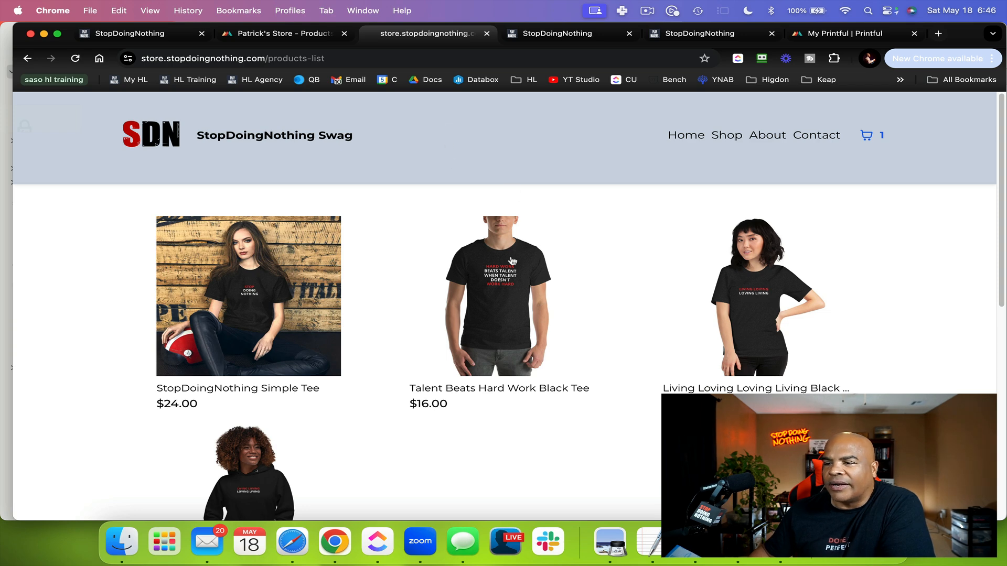
pyautogui.moveTo(516, 257)
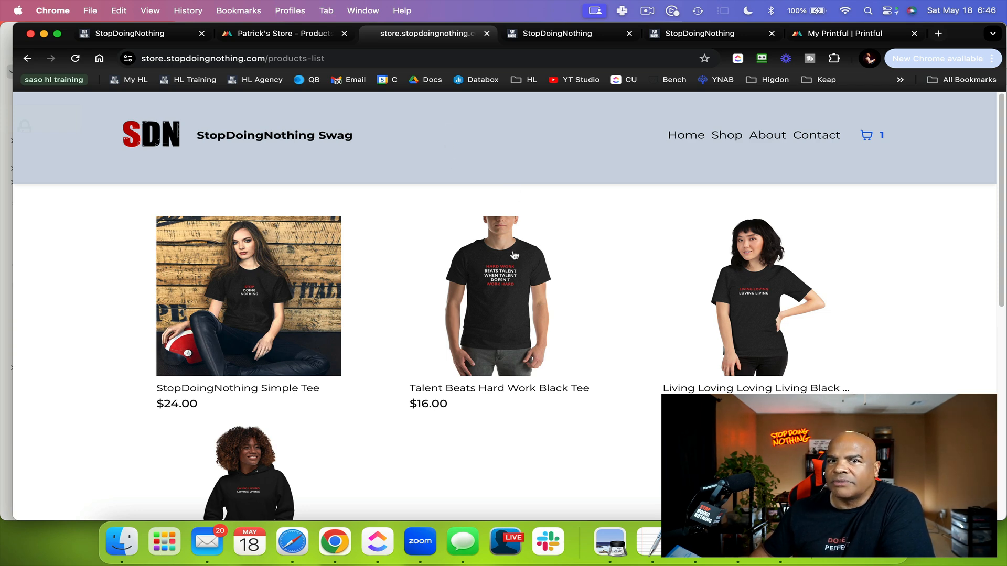
# Save the Dad Hat's online-store inclusion in HighLevel after checking Printful and the storefront.
pyautogui.click(846, 33)
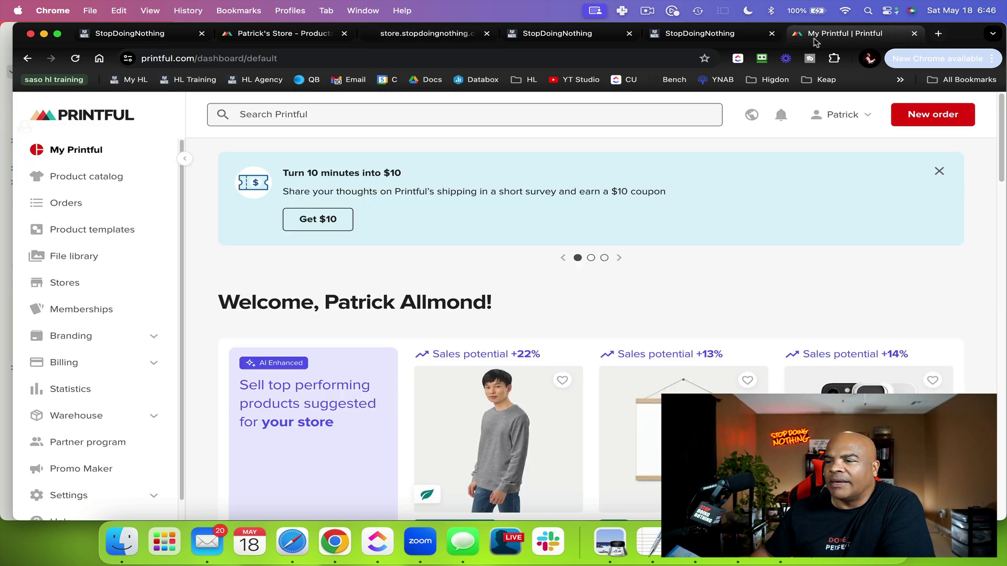
pyautogui.scroll(-3)
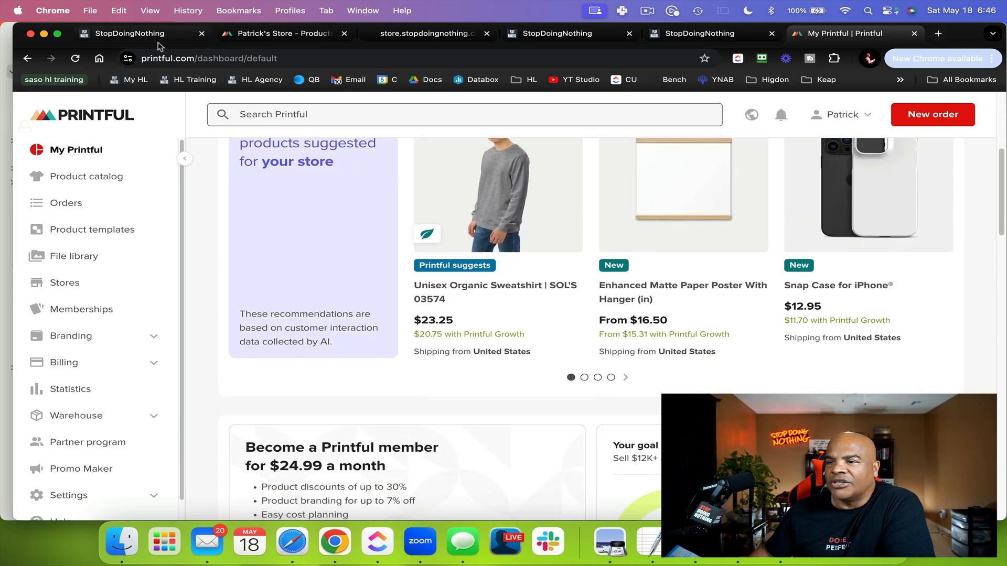
pyautogui.click(281, 34)
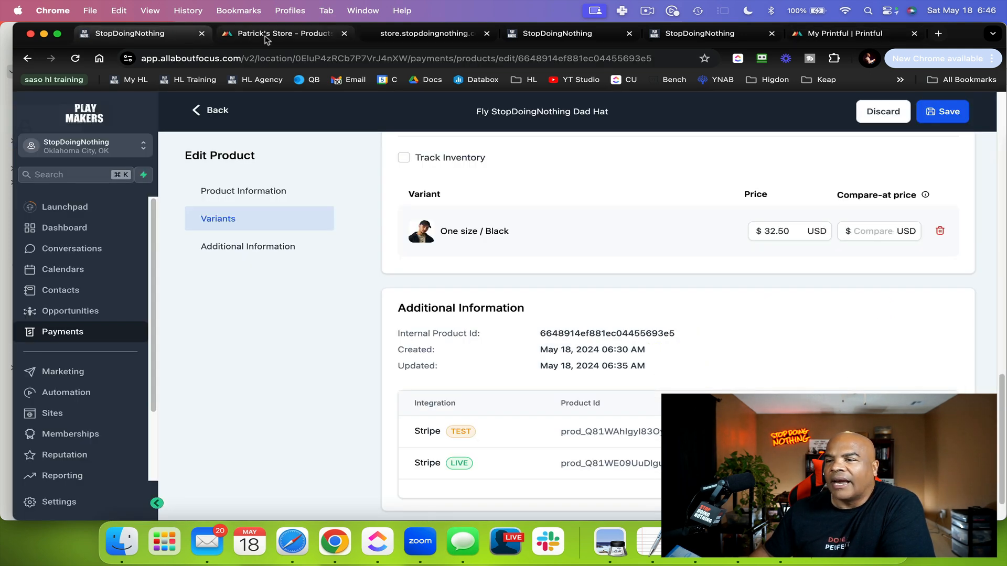
pyautogui.click(429, 33)
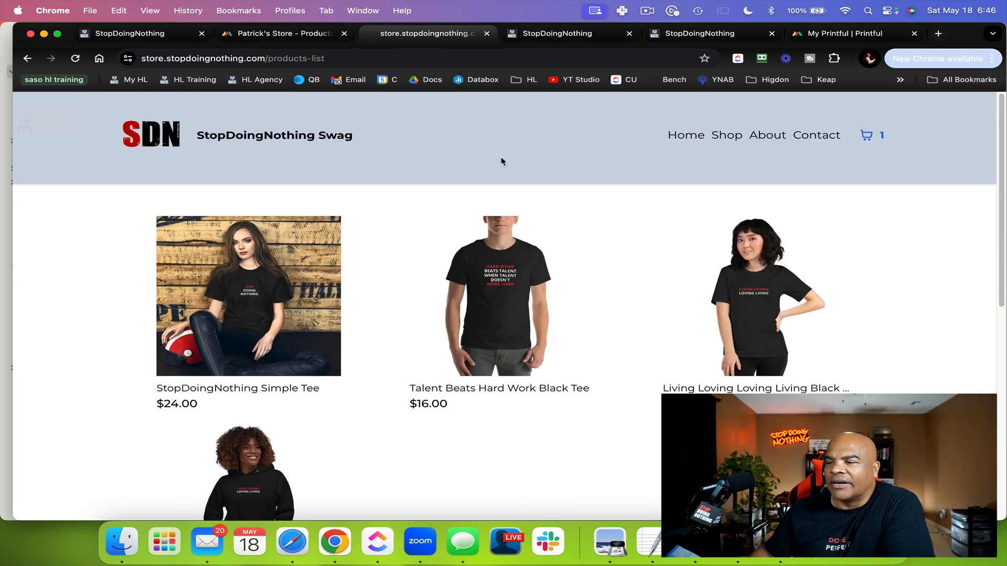
pyautogui.moveTo(426, 272)
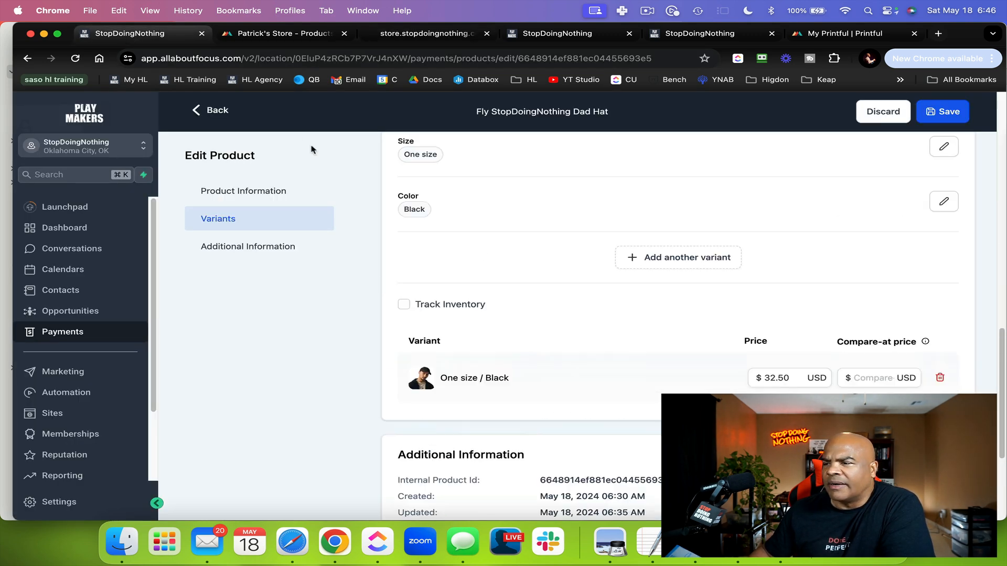
pyautogui.click(243, 191)
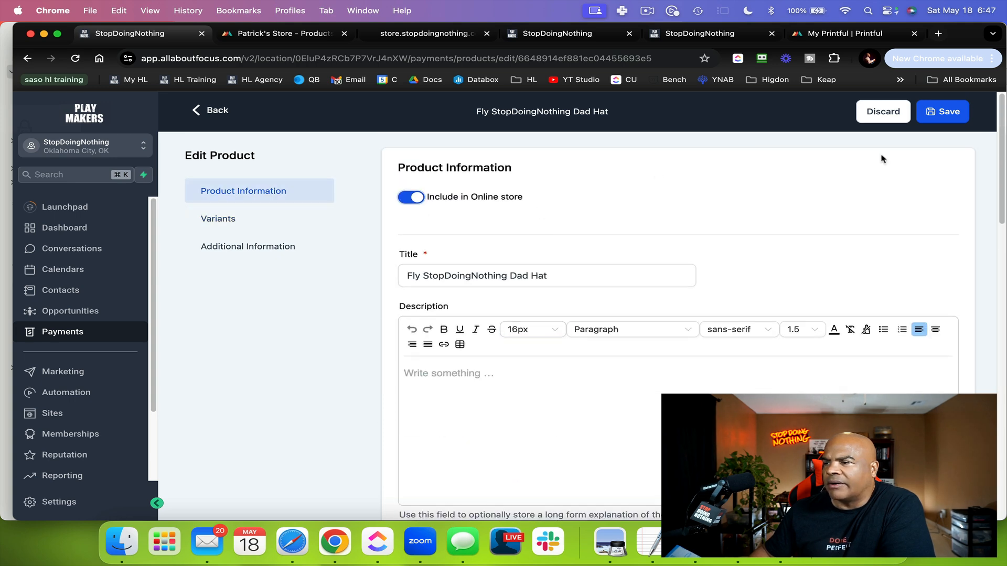
pyautogui.click(943, 111)
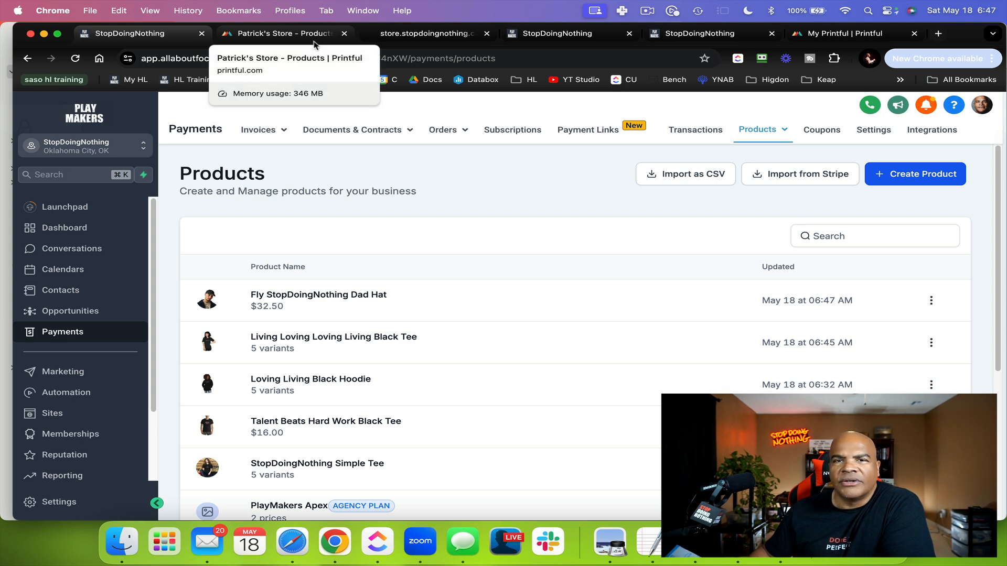
# Reopen the Dad Hat to confirm it updated, then reload the storefront's product list.
pyautogui.click(281, 33)
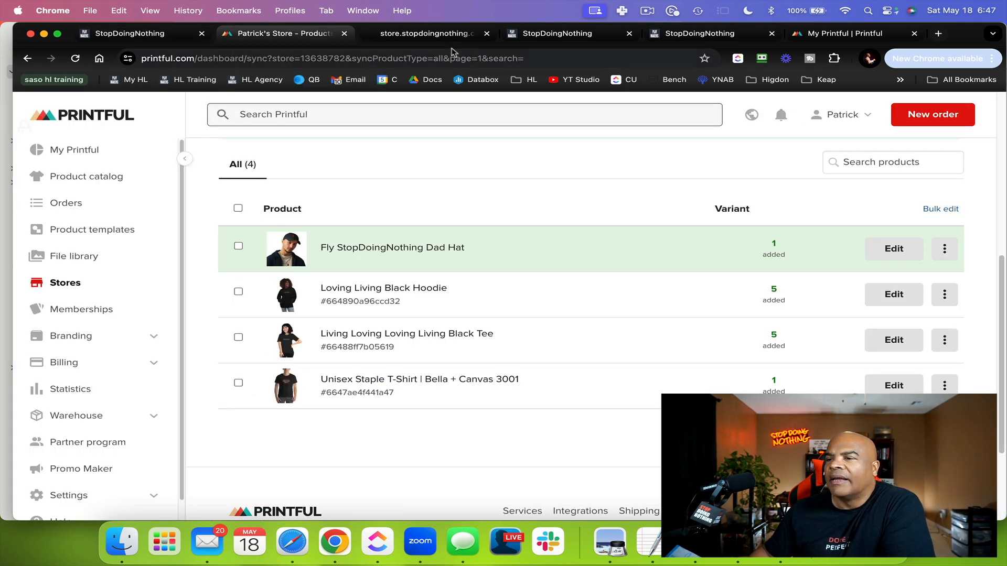
pyautogui.click(429, 33)
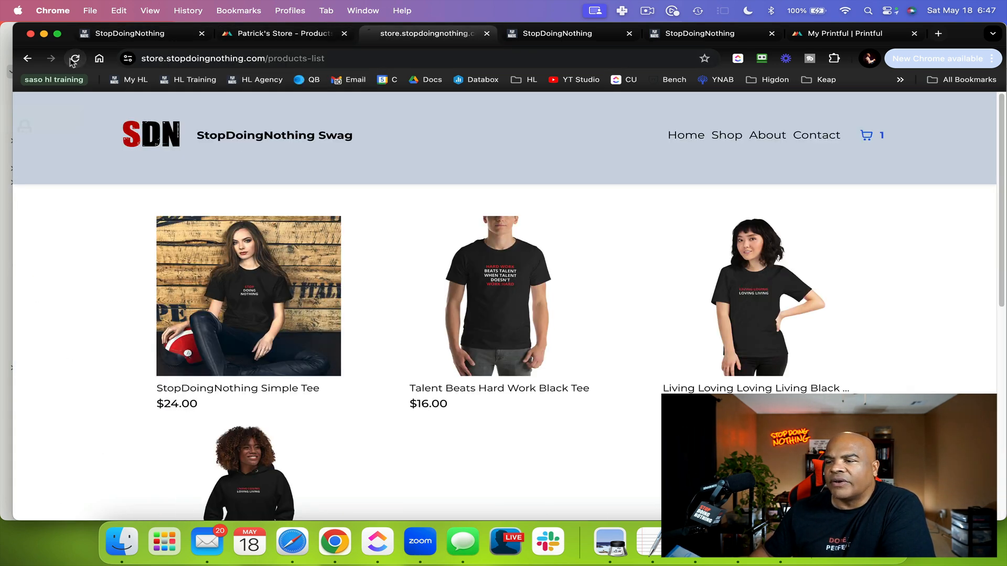
pyautogui.click(120, 33)
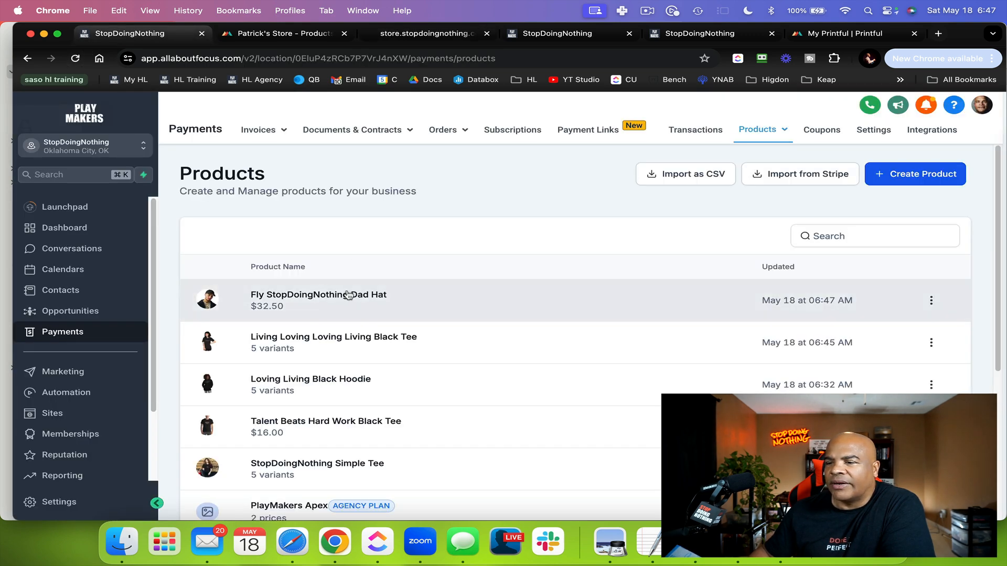
pyautogui.click(318, 295)
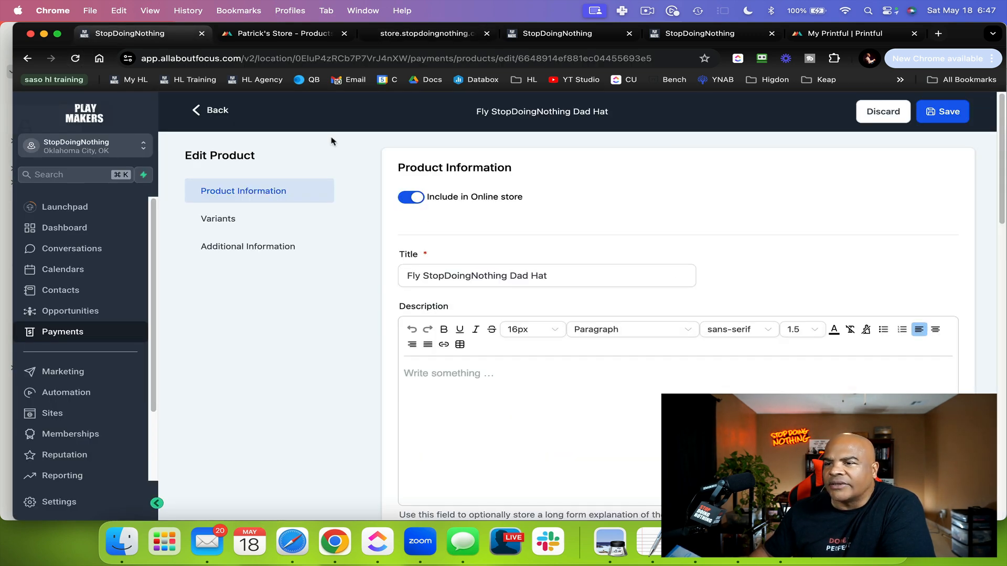
pyautogui.click(429, 33)
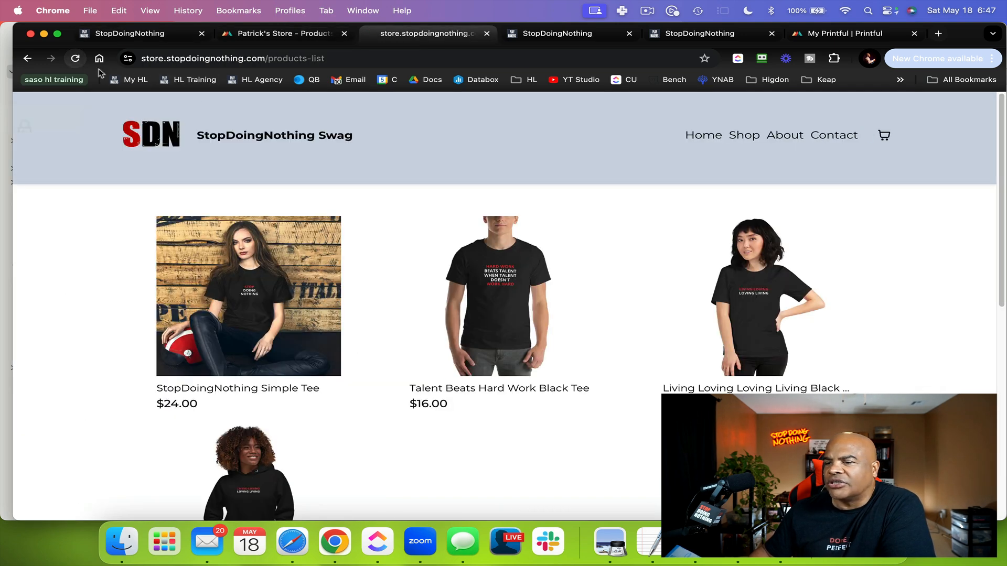
# Add the Loving Living Black Hoodie in 2XL to the cart and view the $58.50 cart.
pyautogui.scroll(-3)
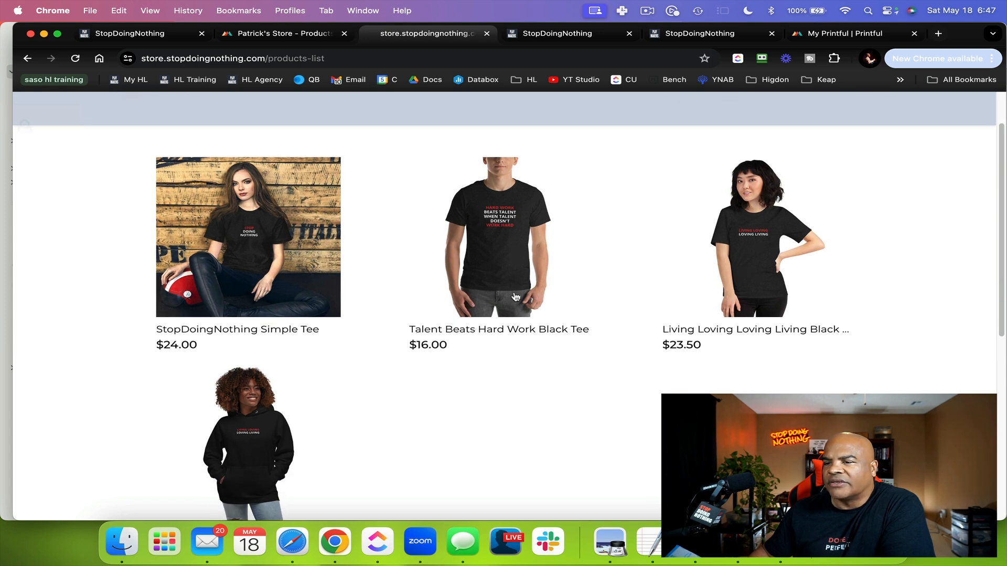
pyautogui.scroll(-3)
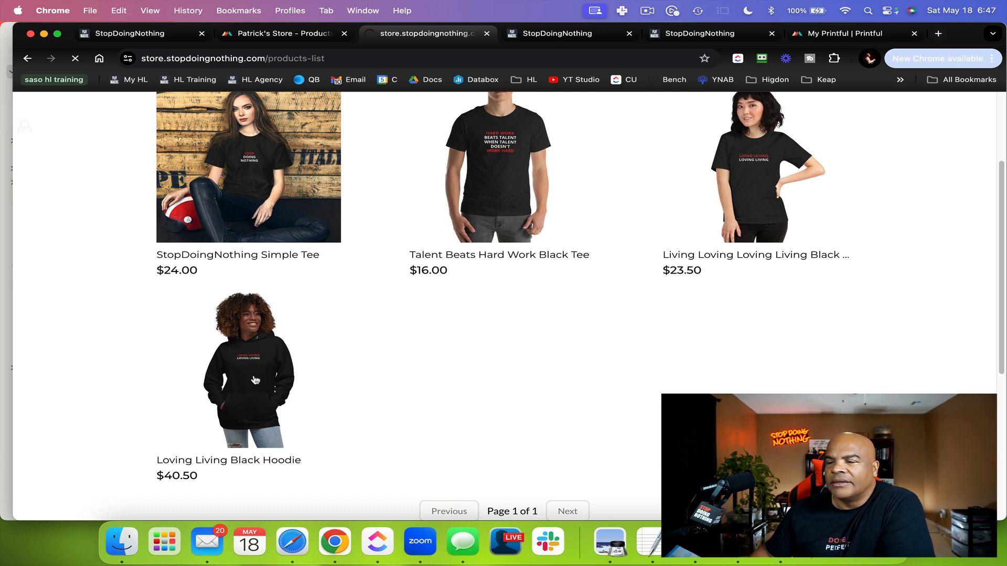
pyautogui.click(253, 380)
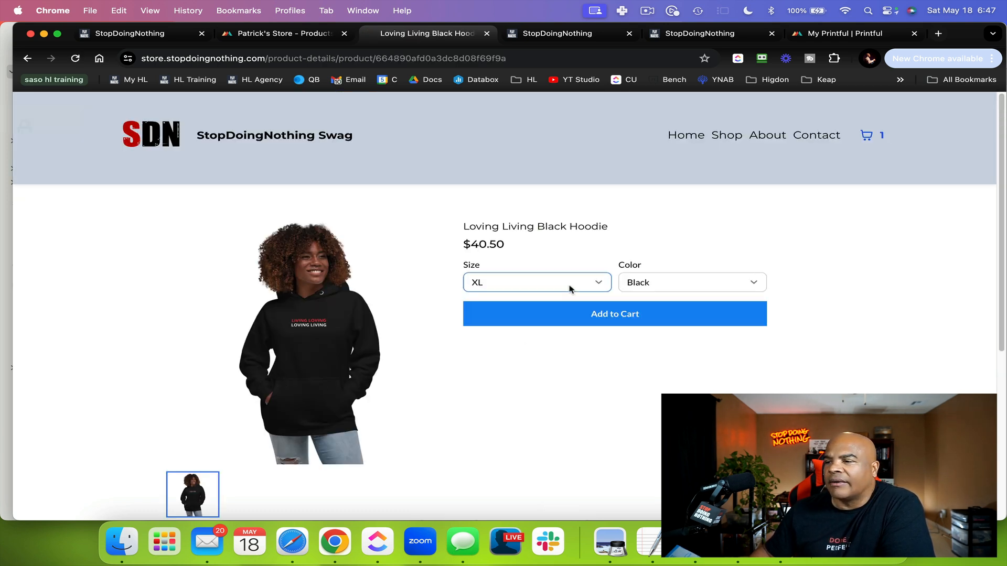
pyautogui.click(692, 282)
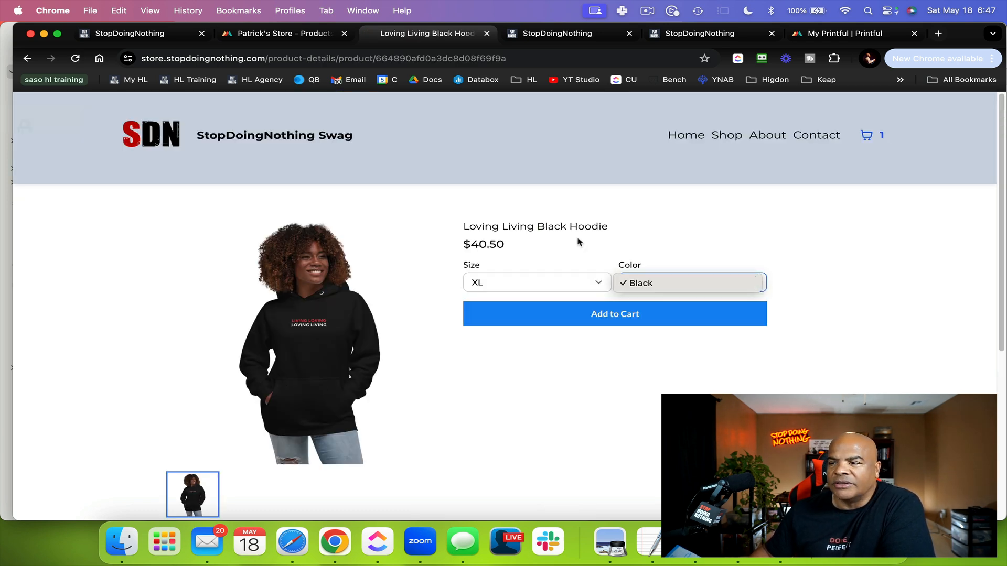
pyautogui.click(537, 283)
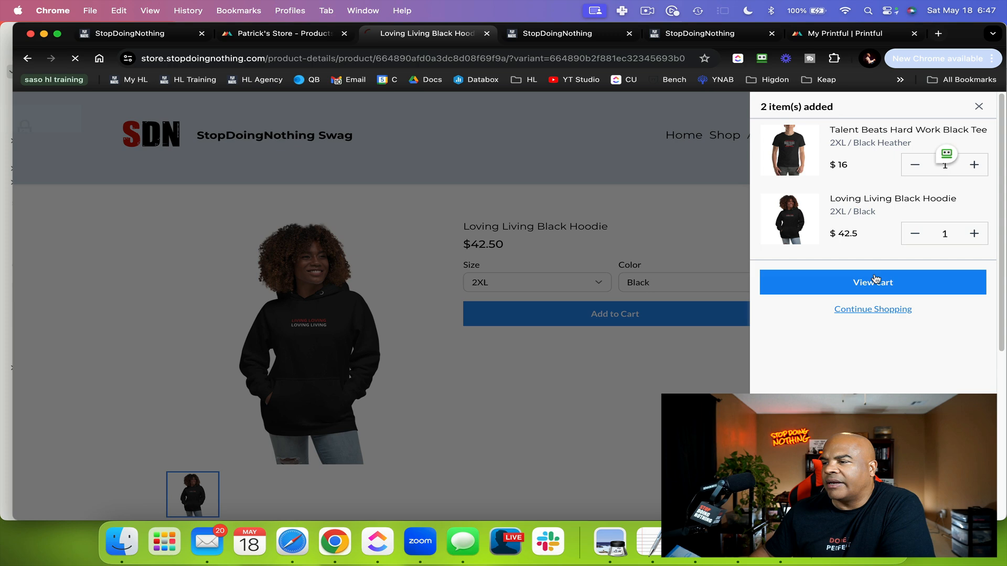
pyautogui.click(872, 282)
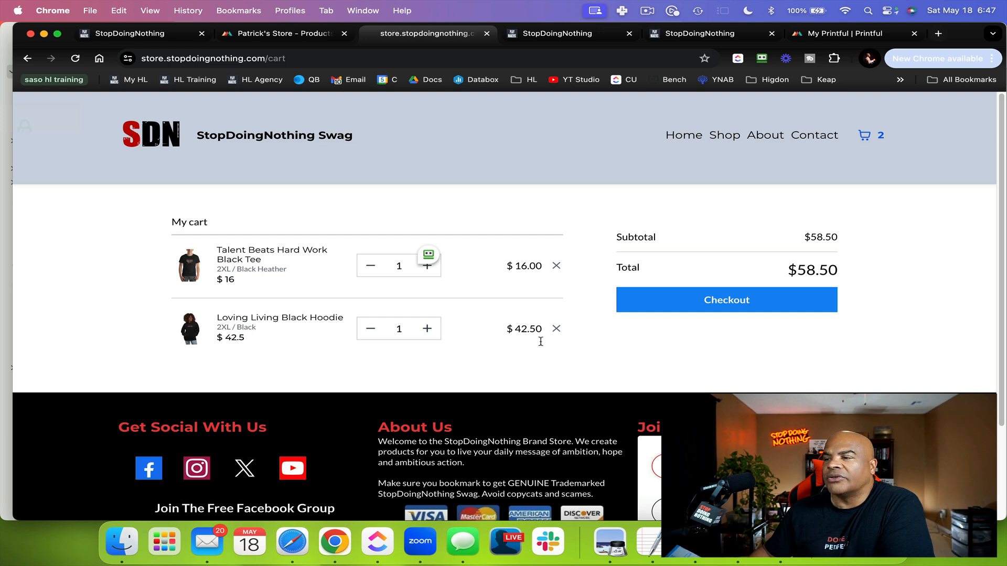
pyautogui.moveTo(430, 403)
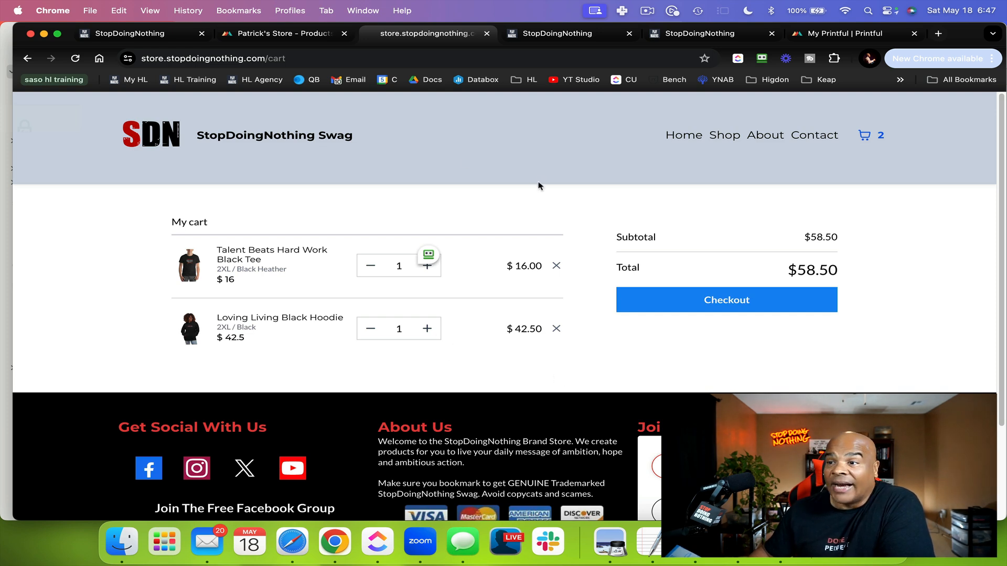
# Add a Store element to the site from the HighLevel website builder.
pyautogui.click(564, 33)
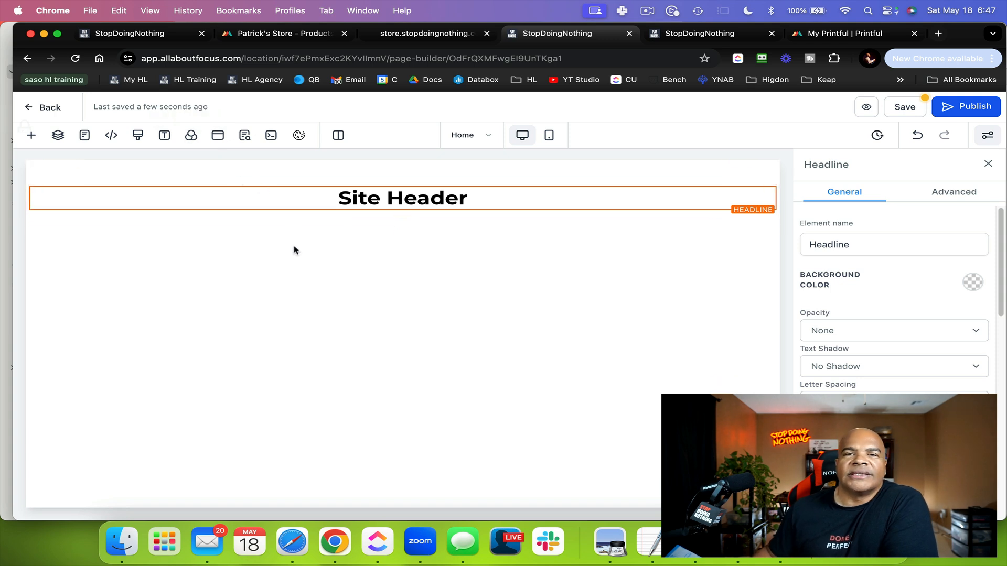
pyautogui.moveTo(227, 270)
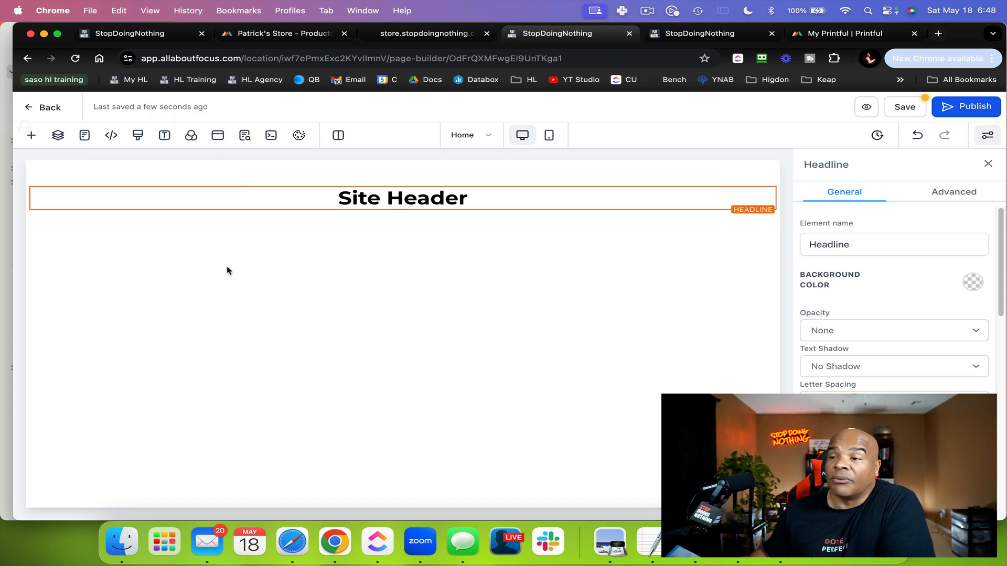
pyautogui.moveTo(618, 161)
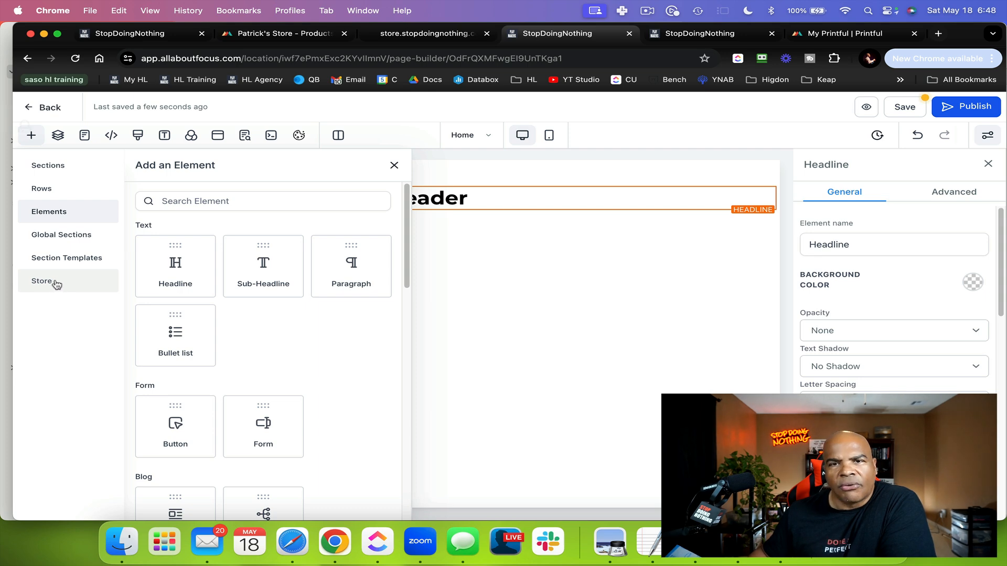
pyautogui.click(42, 280)
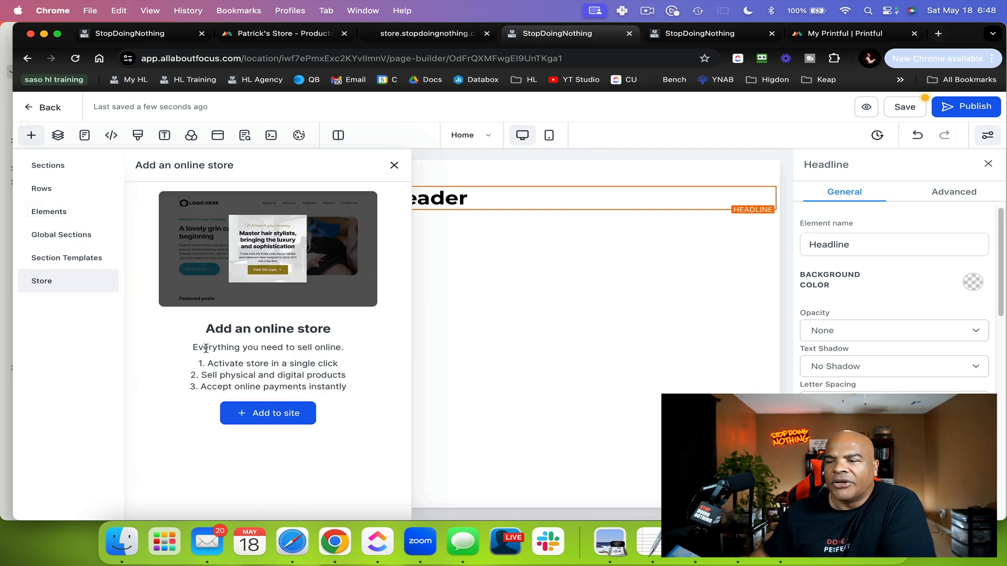
pyautogui.click(268, 413)
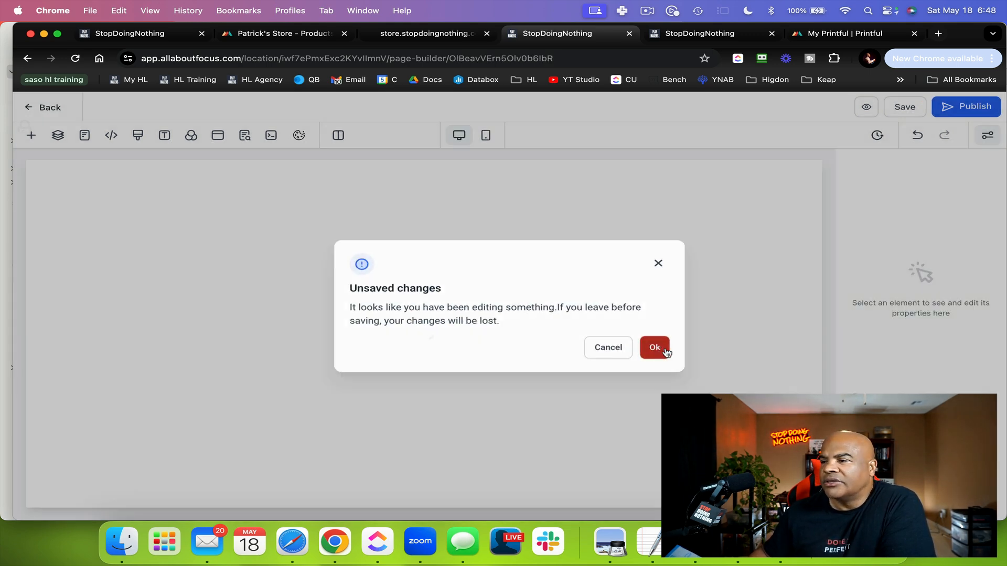
# Discard unsaved changes, publish Products List without choosing a domain, and return to New Store's pages.
pyautogui.click(654, 347)
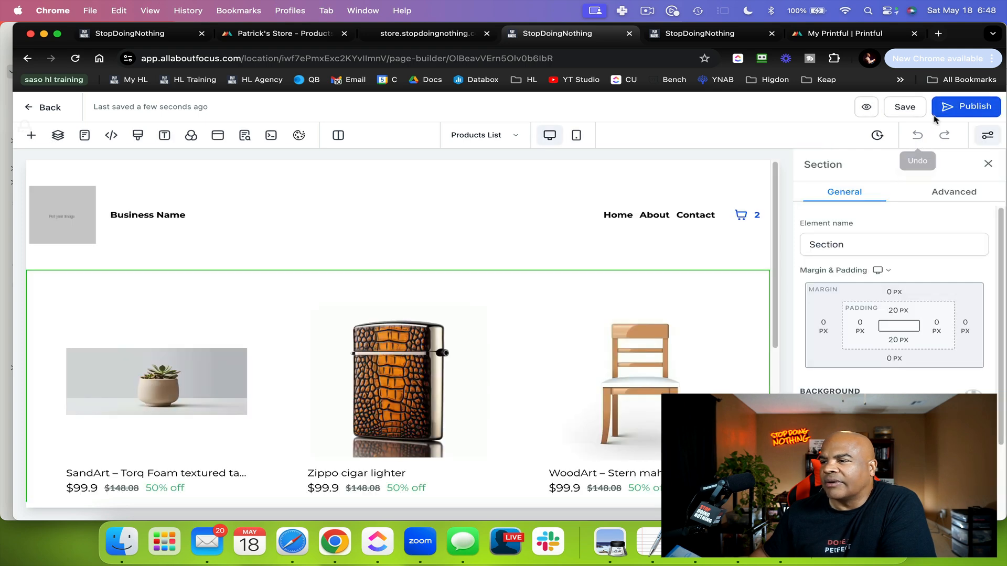
pyautogui.click(965, 106)
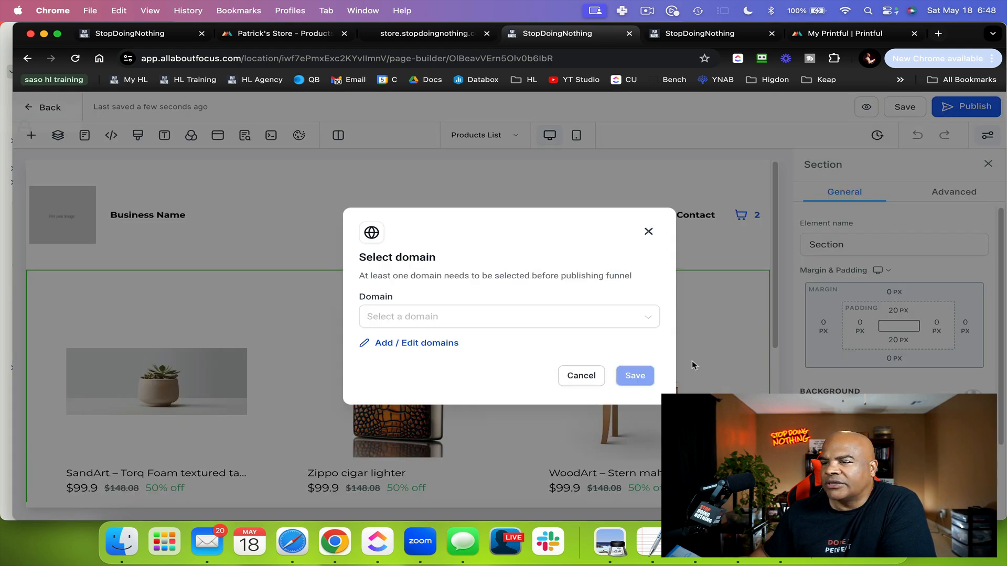
pyautogui.click(509, 316)
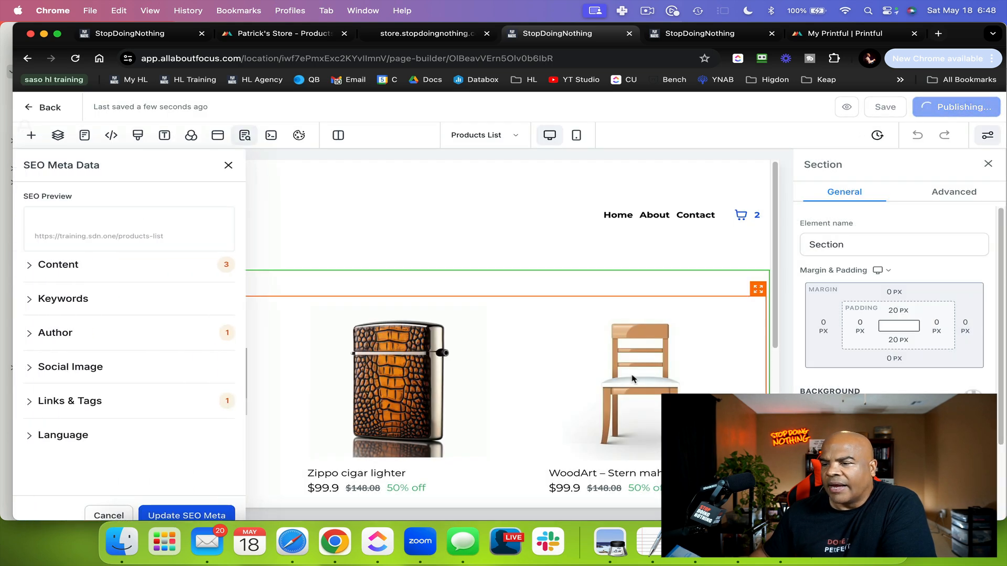
pyautogui.click(226, 165)
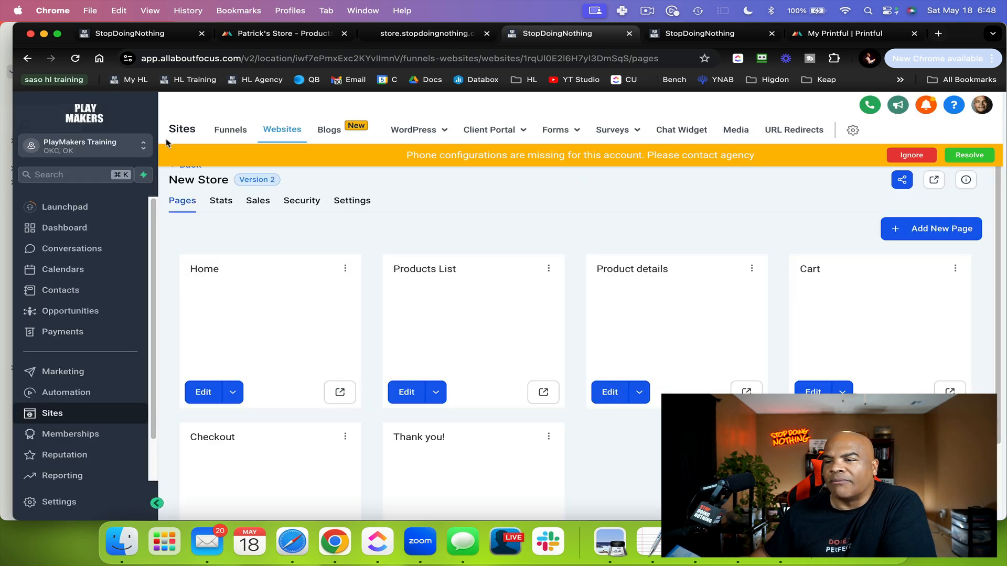
# Scroll through the New Store pages, from Home to Thank you!, then return to the Printful dashboard.
pyautogui.scroll(-3)
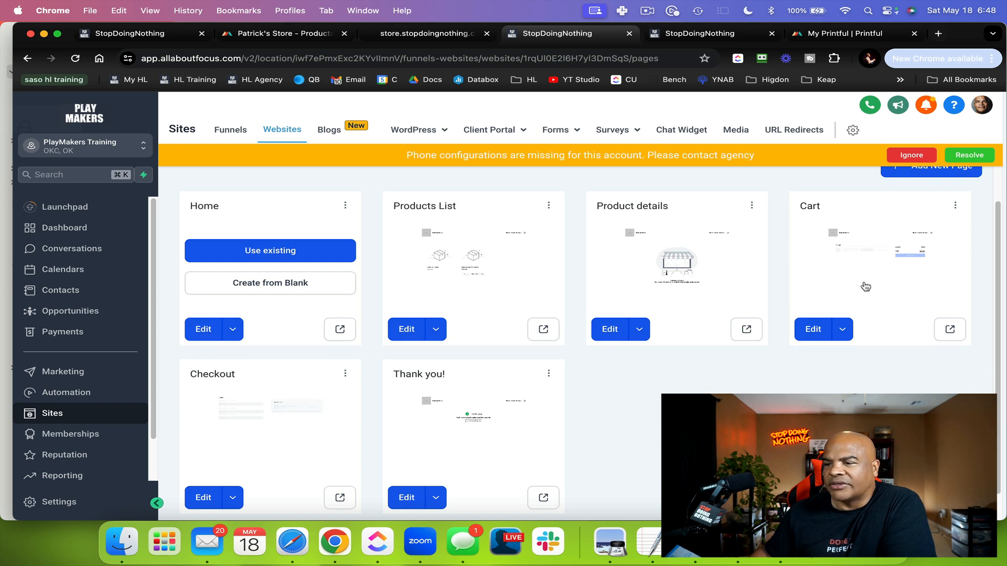
pyautogui.moveTo(289, 427)
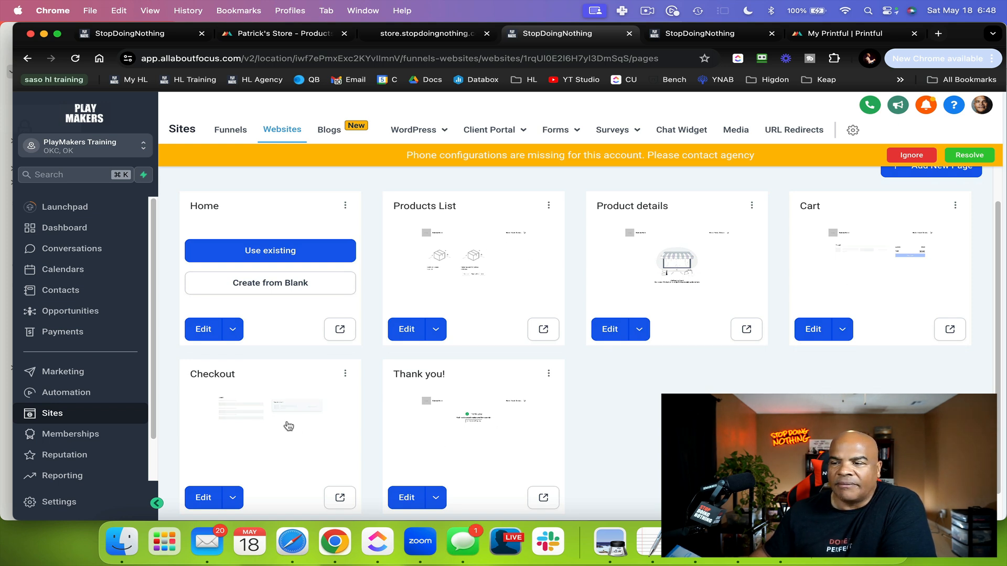
pyautogui.moveTo(523, 303)
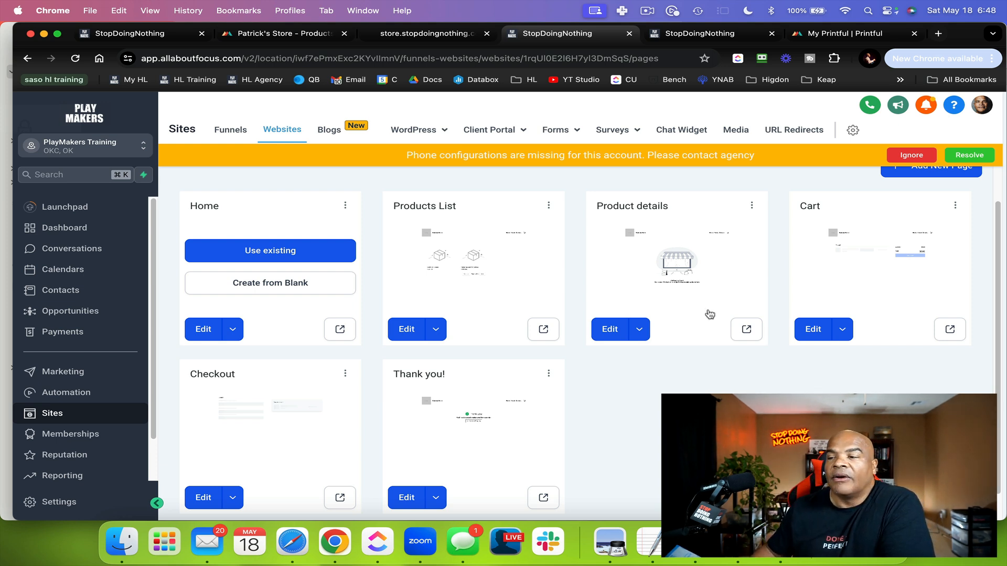
pyautogui.moveTo(239, 267)
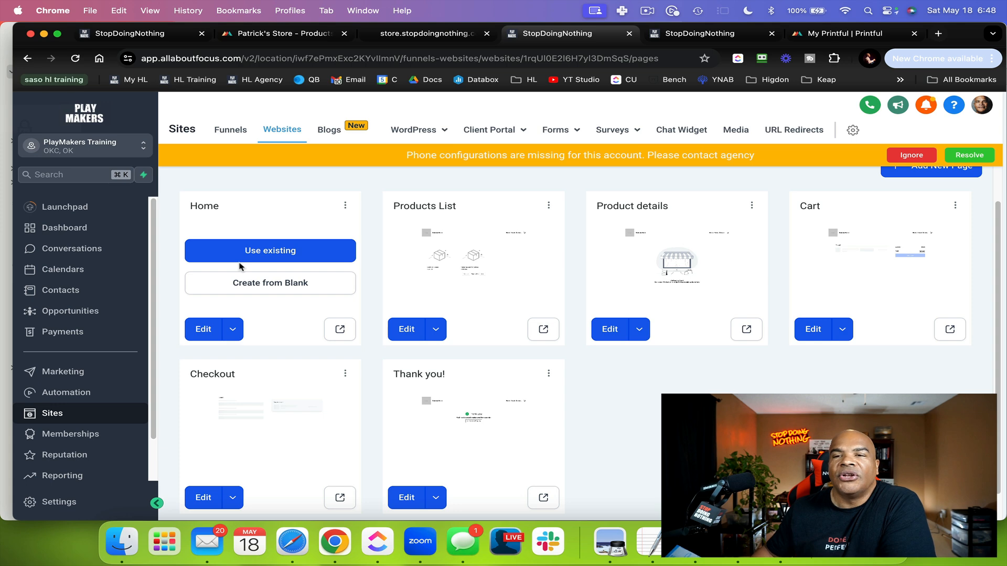
pyautogui.click(838, 33)
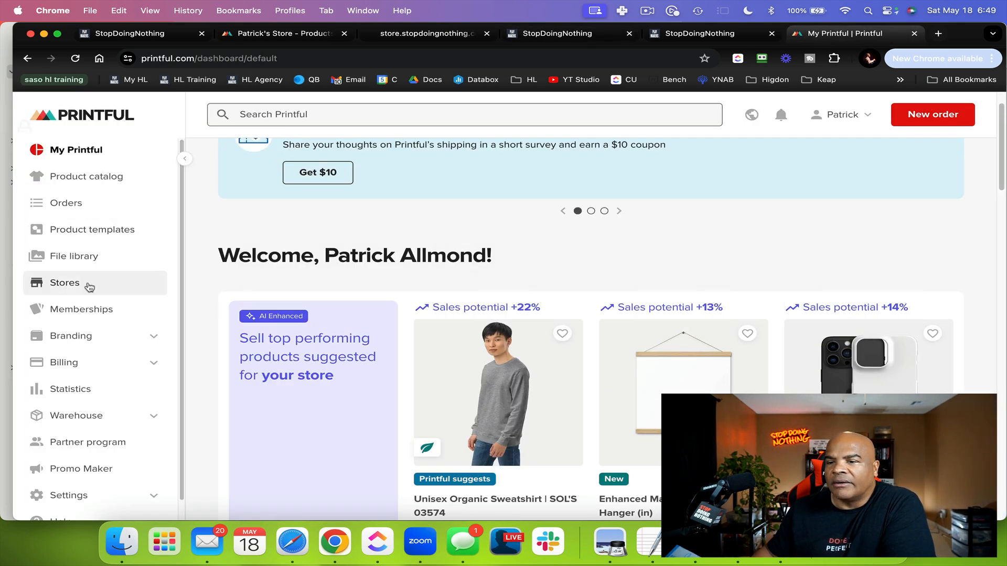
# Check Printful's Stores list for active Patrick's Store, then return to the StopDoingNothing Swag product list.
pyautogui.click(64, 283)
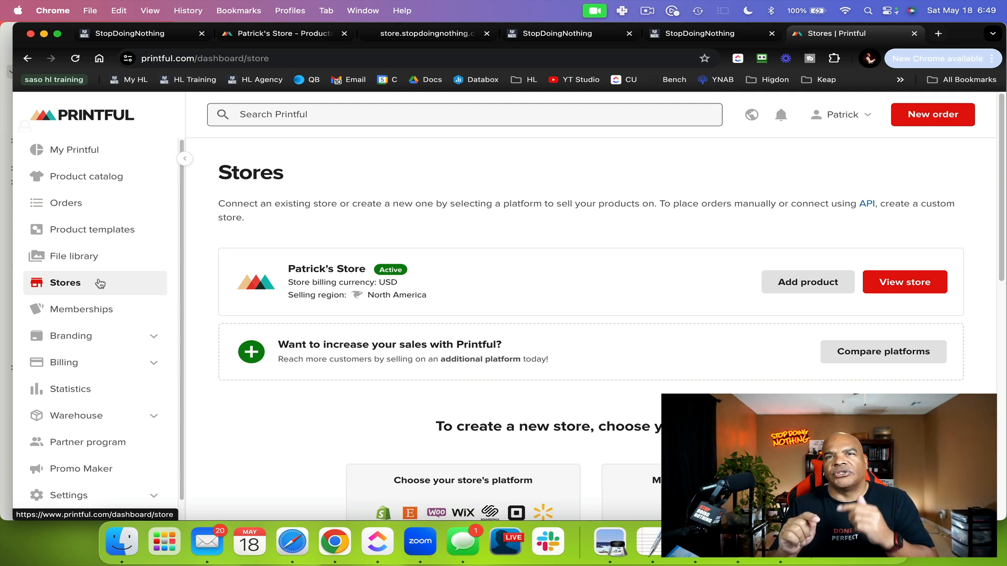
pyautogui.moveTo(111, 270)
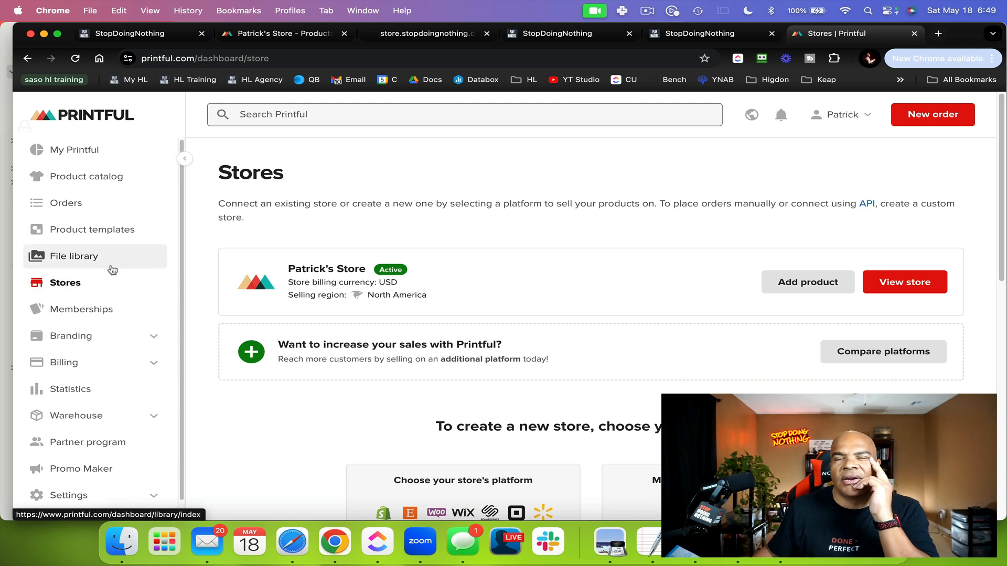
pyautogui.moveTo(117, 276)
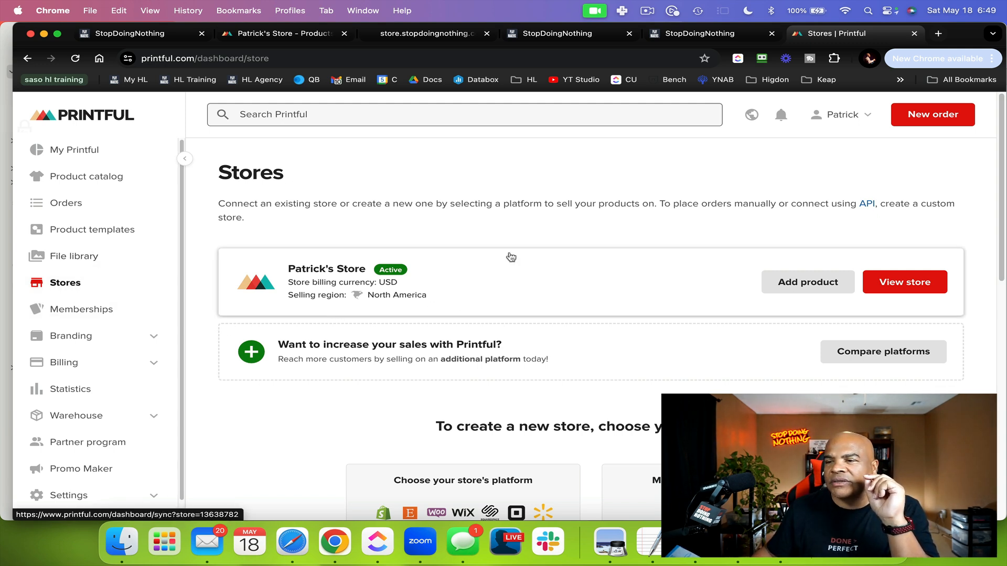
pyautogui.click(425, 33)
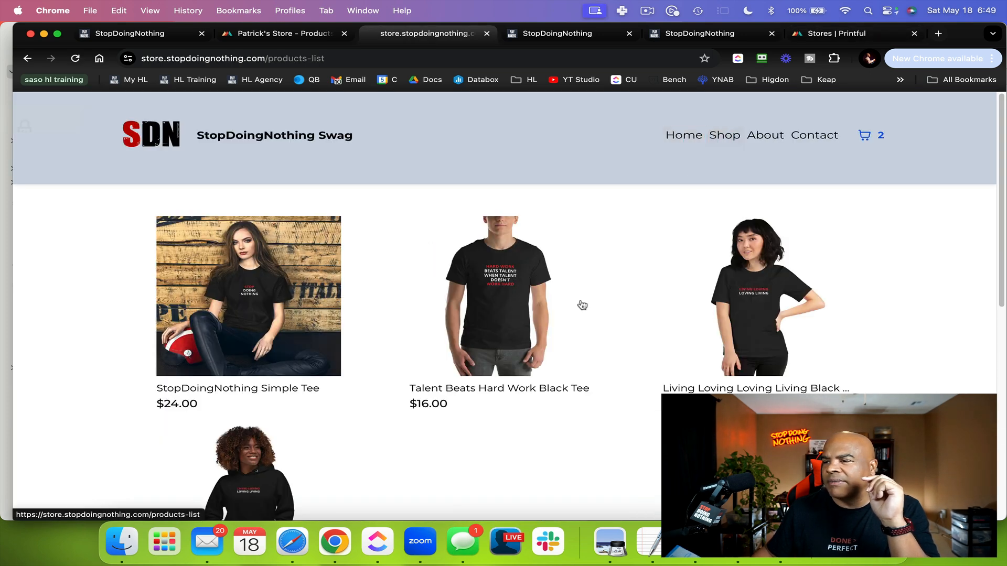
pyautogui.scroll(-3)
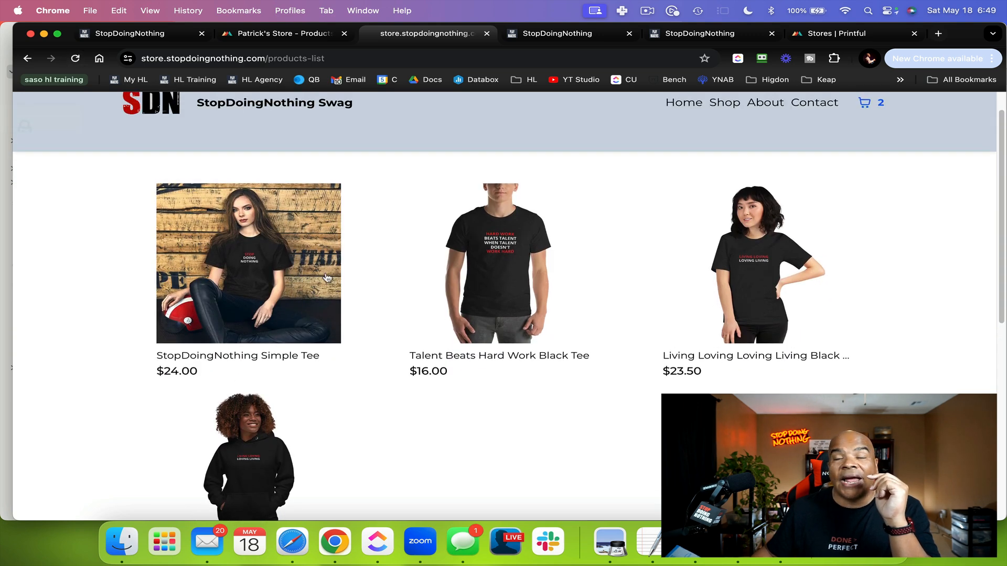
pyautogui.moveTo(485, 298)
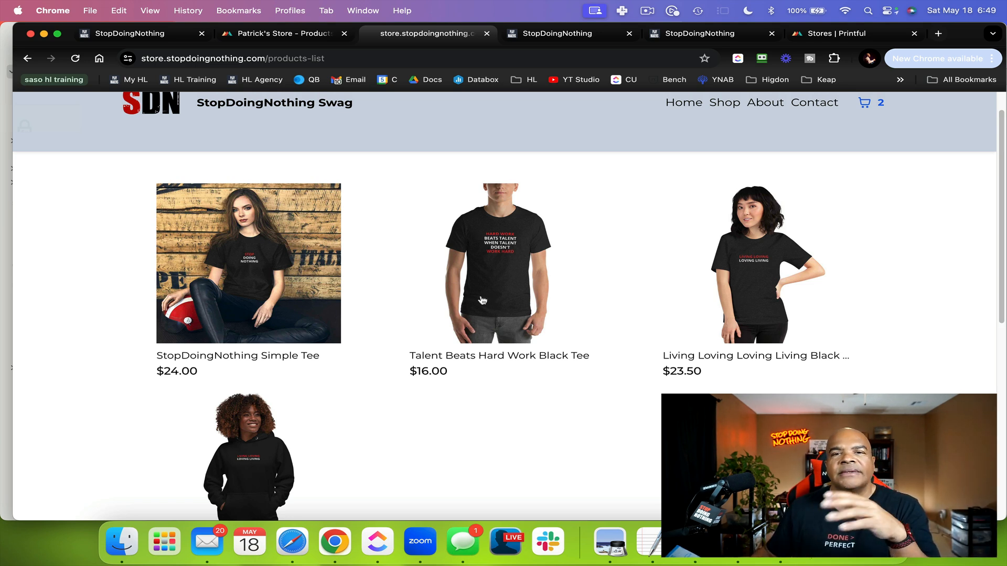
pyautogui.moveTo(478, 302)
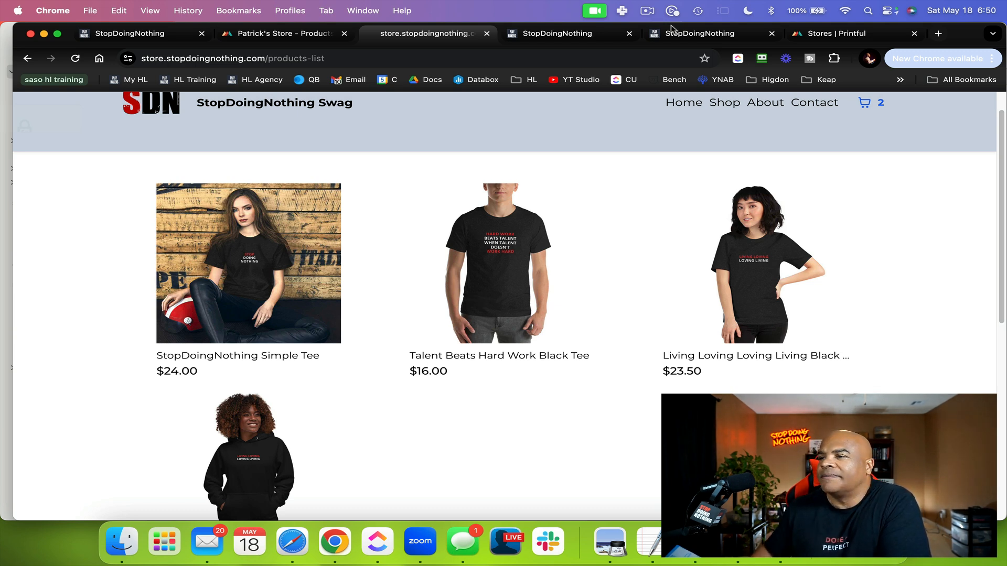
pyautogui.moveTo(694, 11)
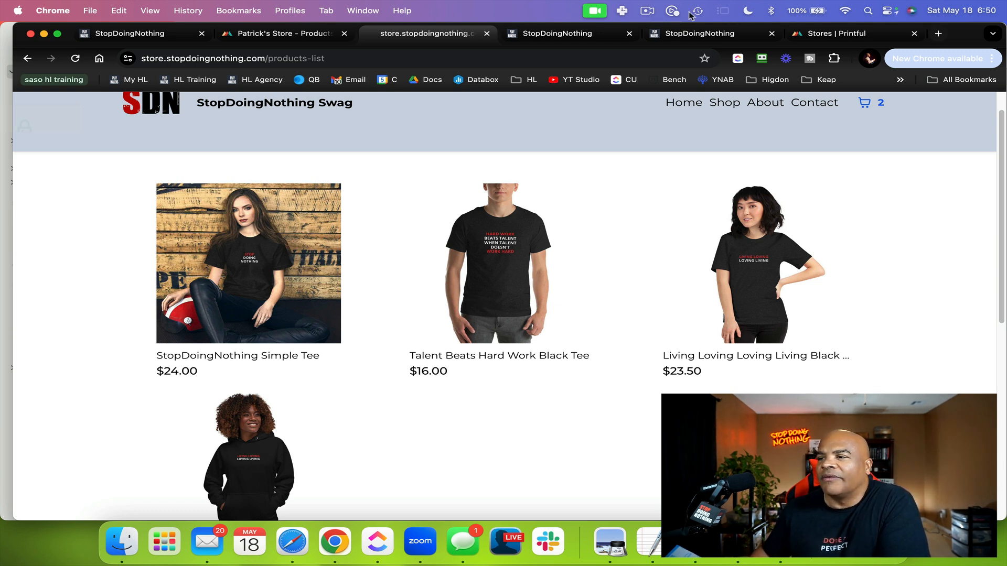